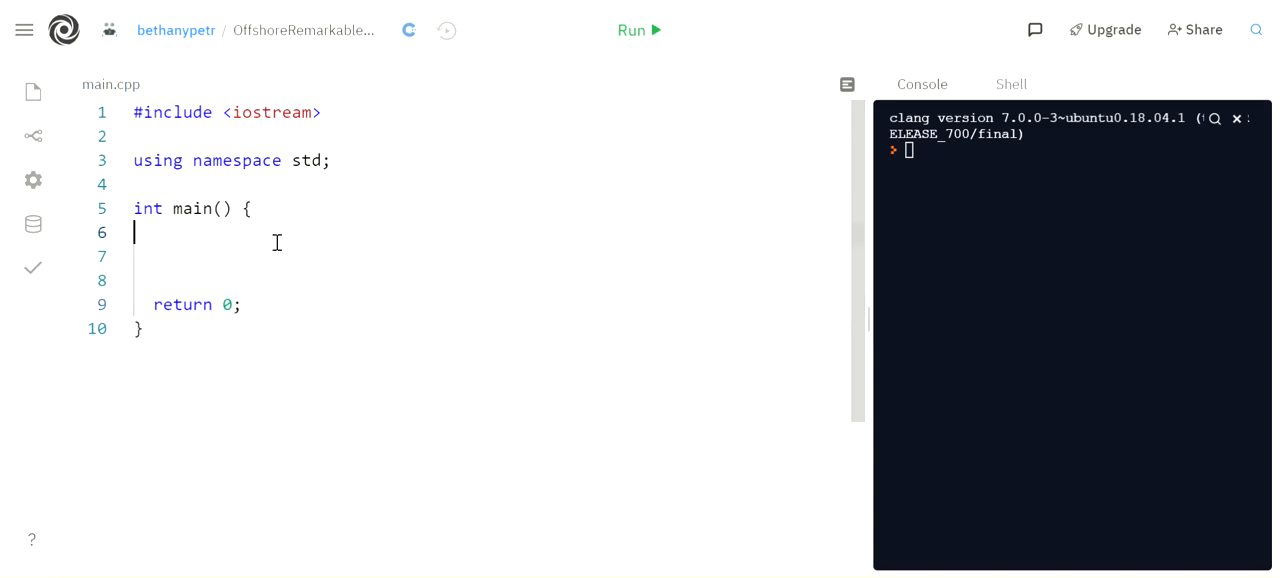
Declare string firstName, string lastName, int age and string address inside main
type("string firstName;")
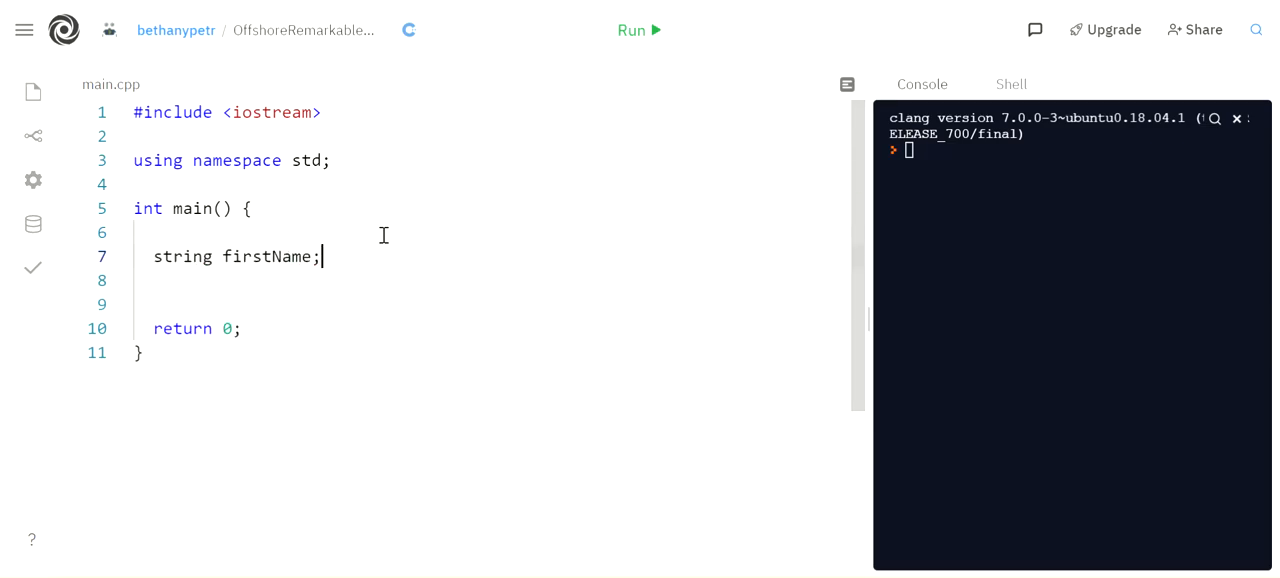
type("string lastName;")
type("string address;")
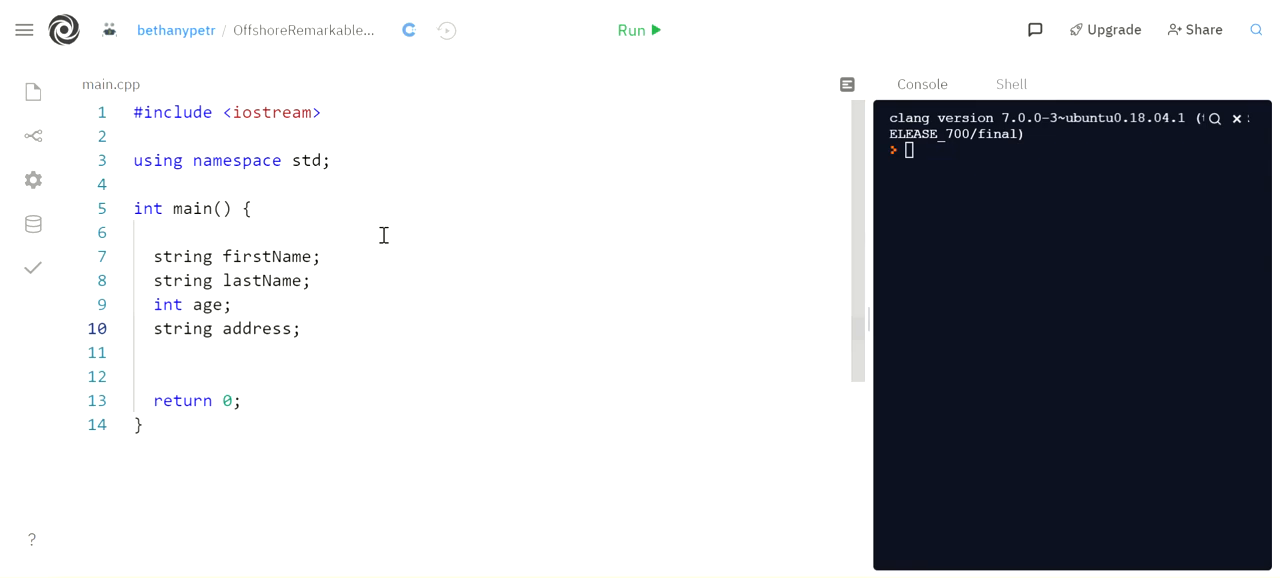
mouse_move(406, 271)
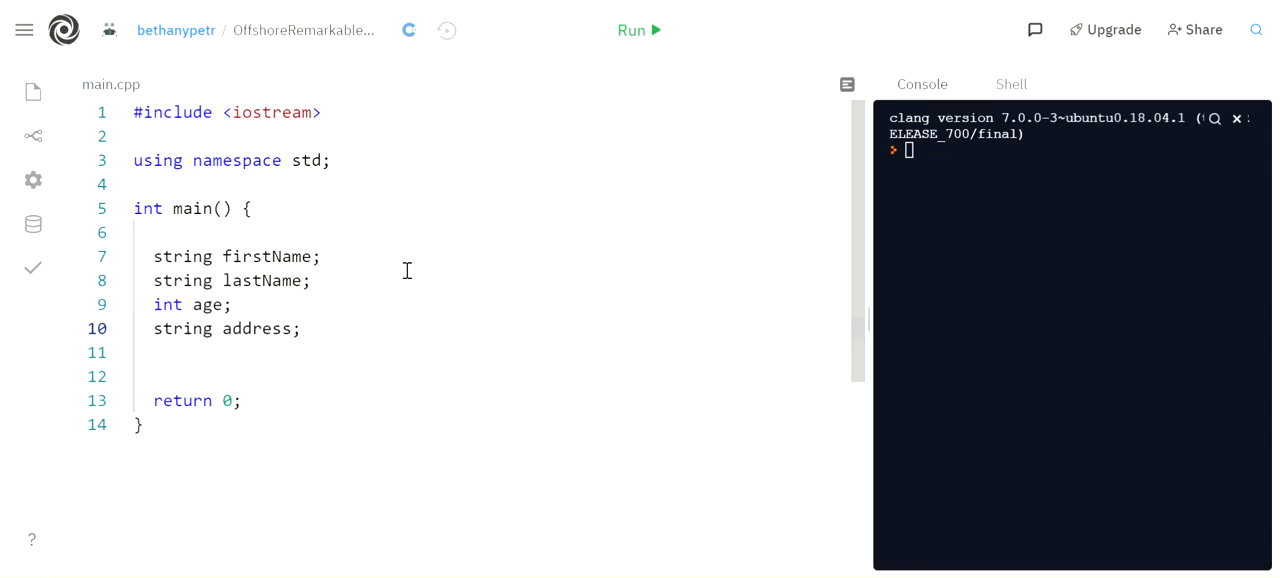
double_click(262, 280)
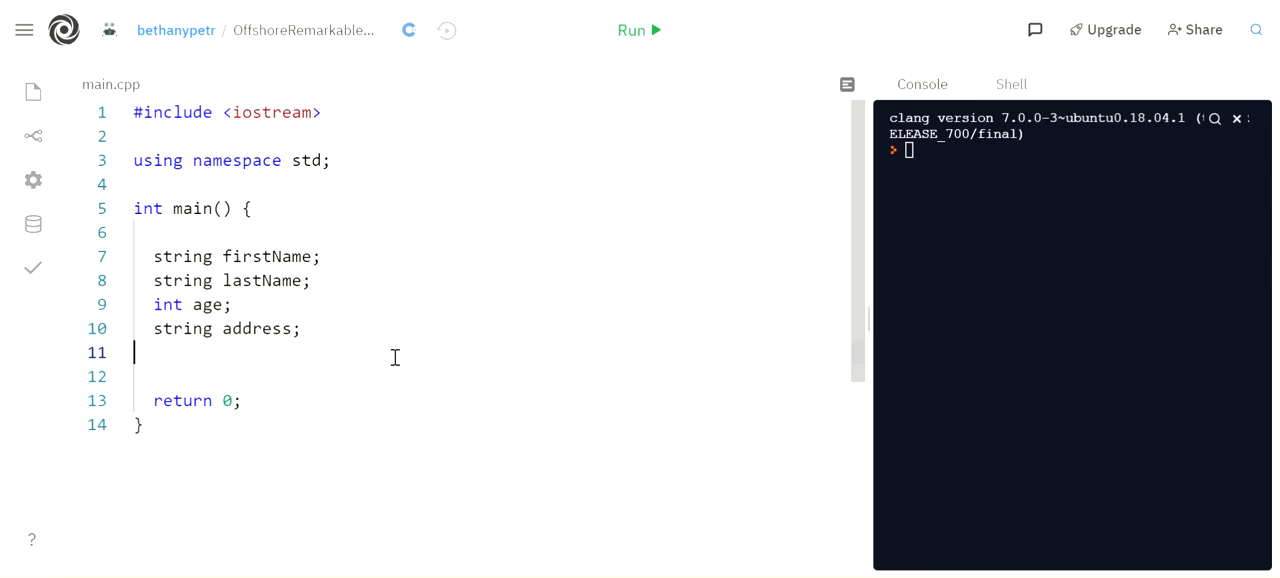
double_click(261, 280)
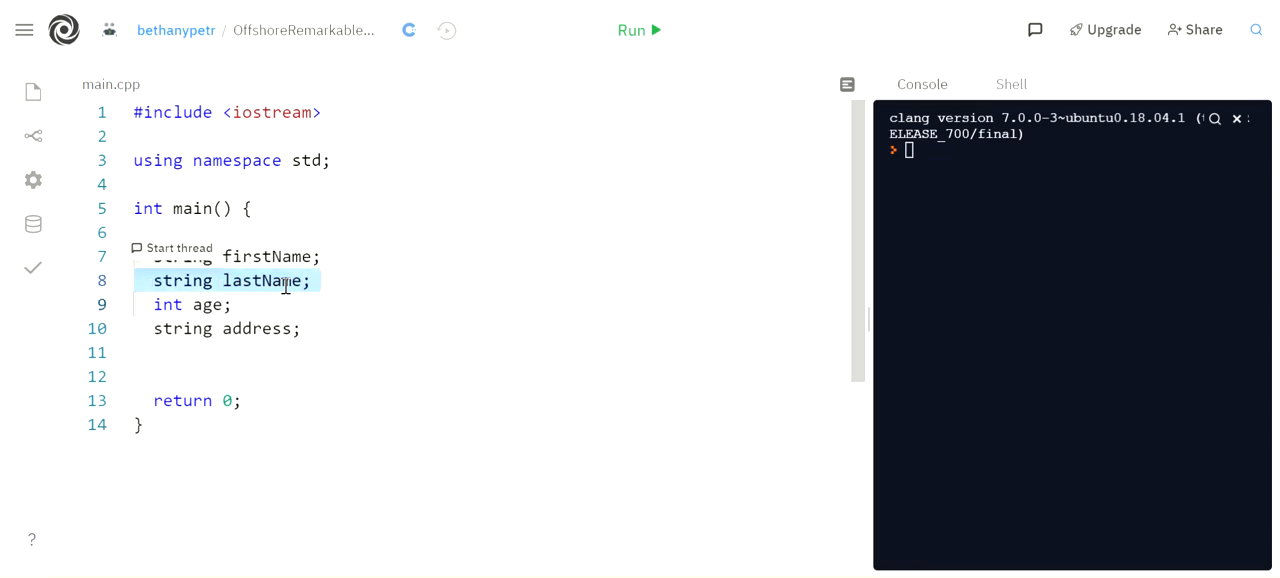
mouse_move(297, 256)
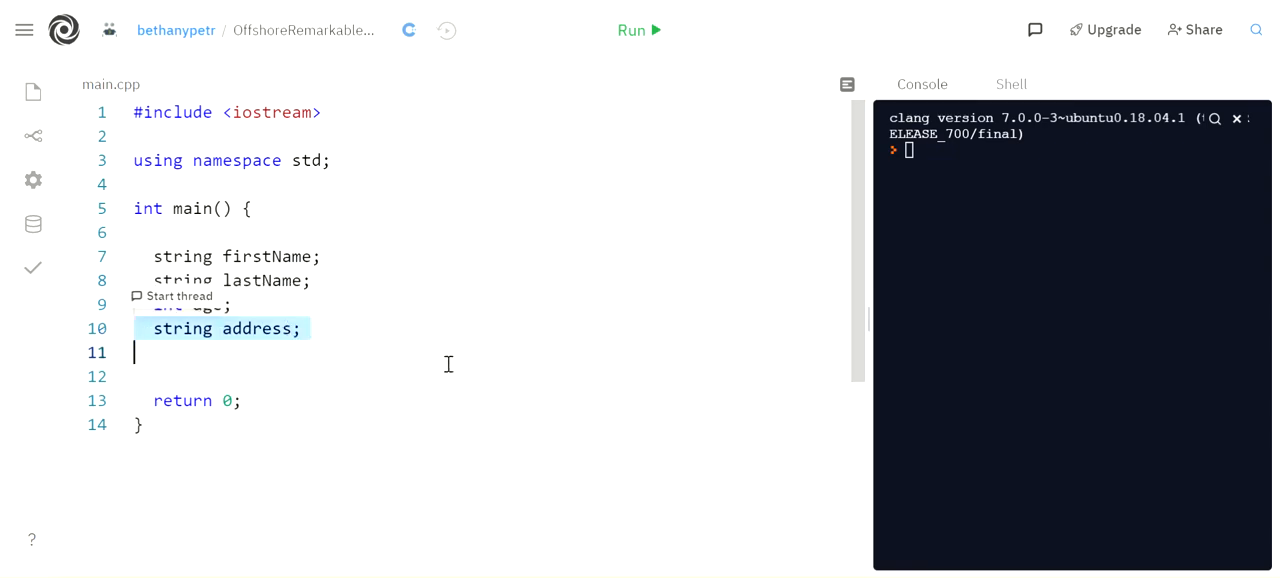
mouse_move(448, 344)
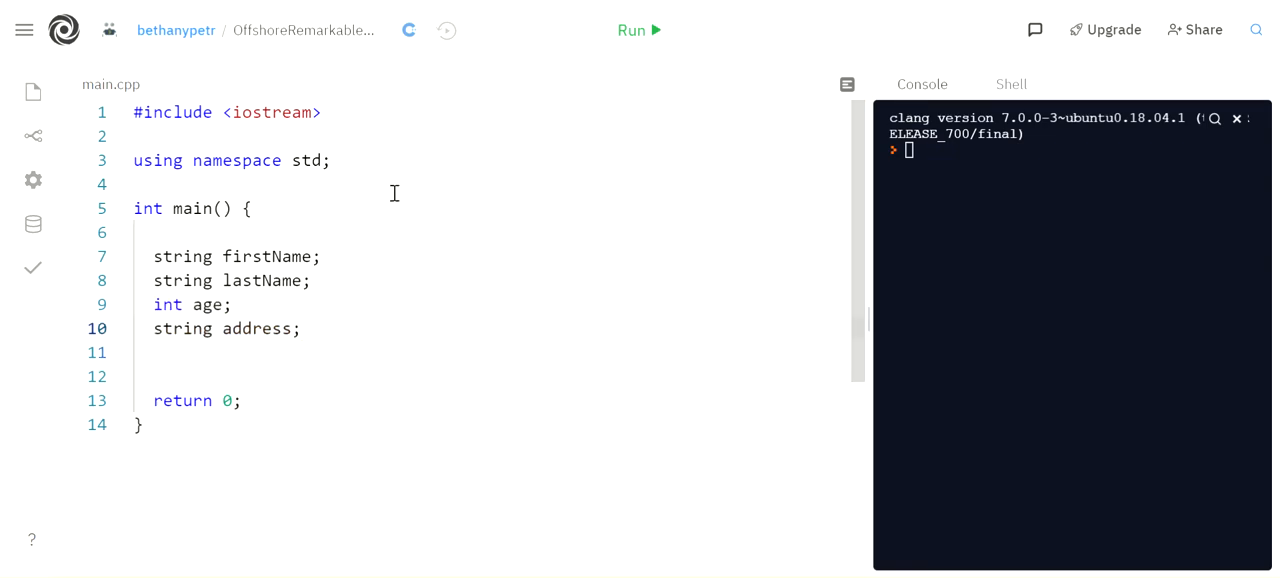
Add struct Person{ }; above main and move the four variable declarations into it
left_click(331, 160)
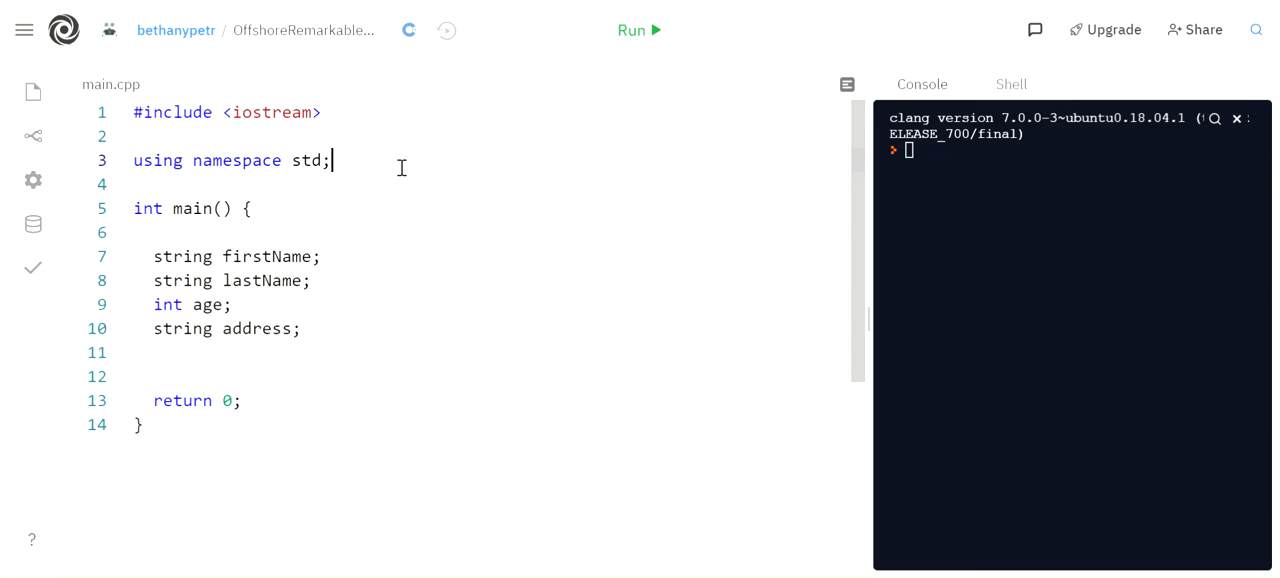
type("struct Person{")
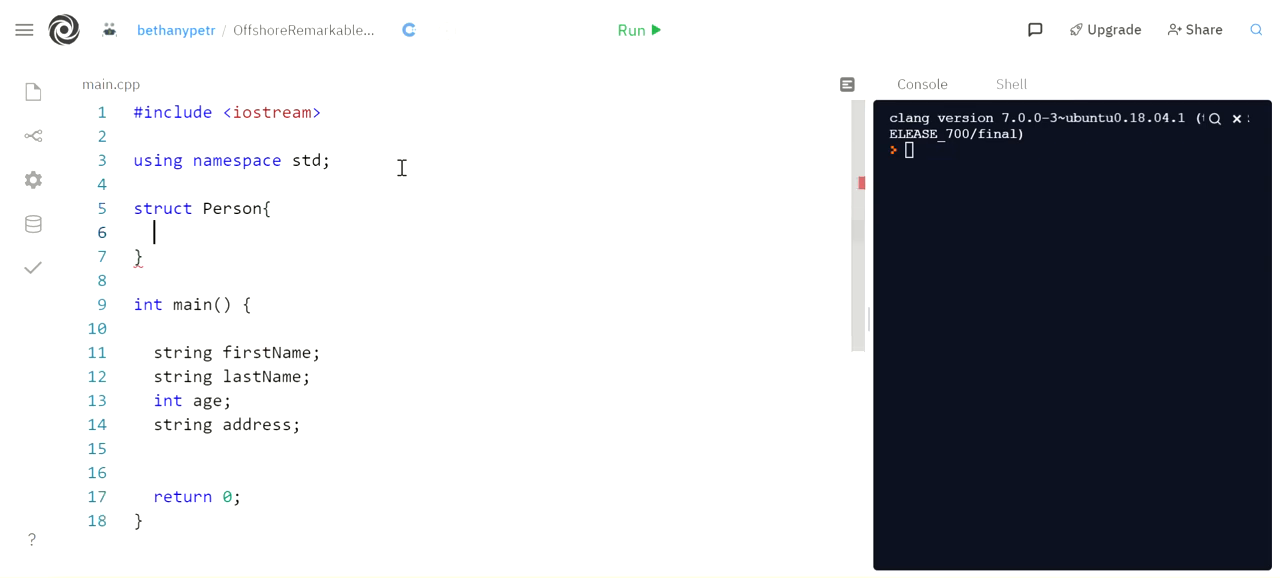
type(";")
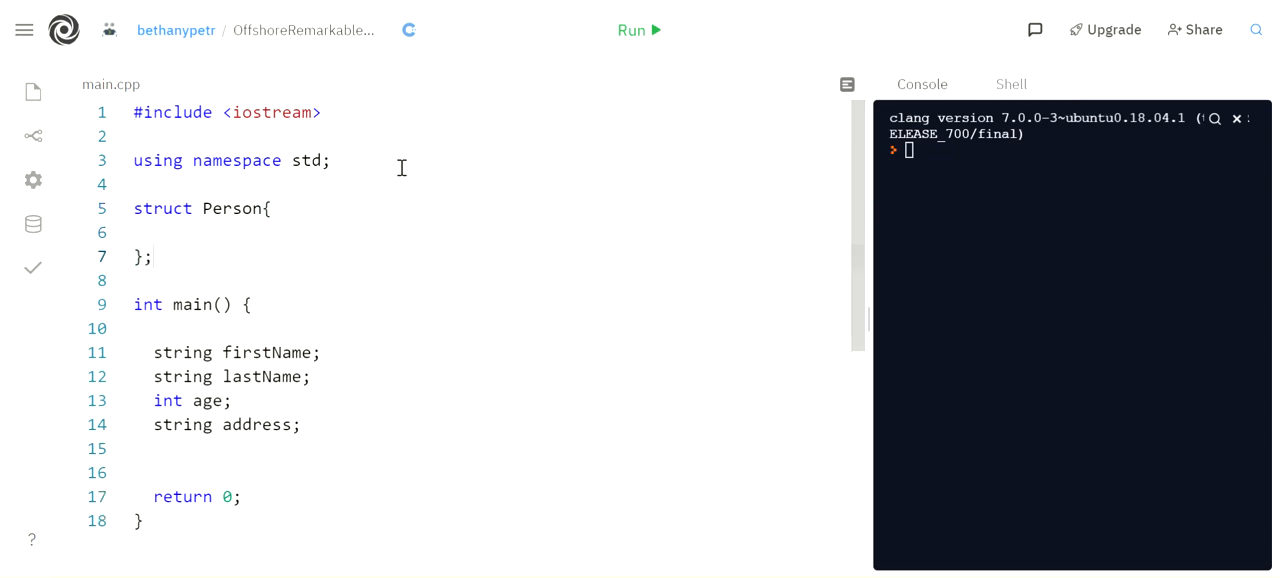
mouse_move(235, 208)
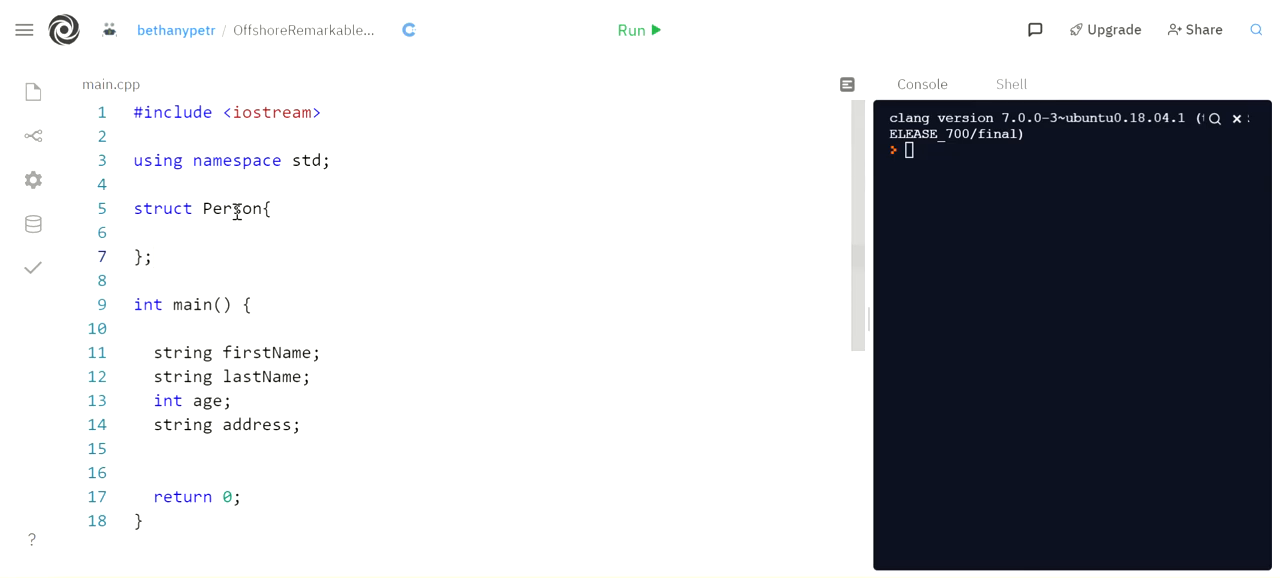
double_click(230, 208)
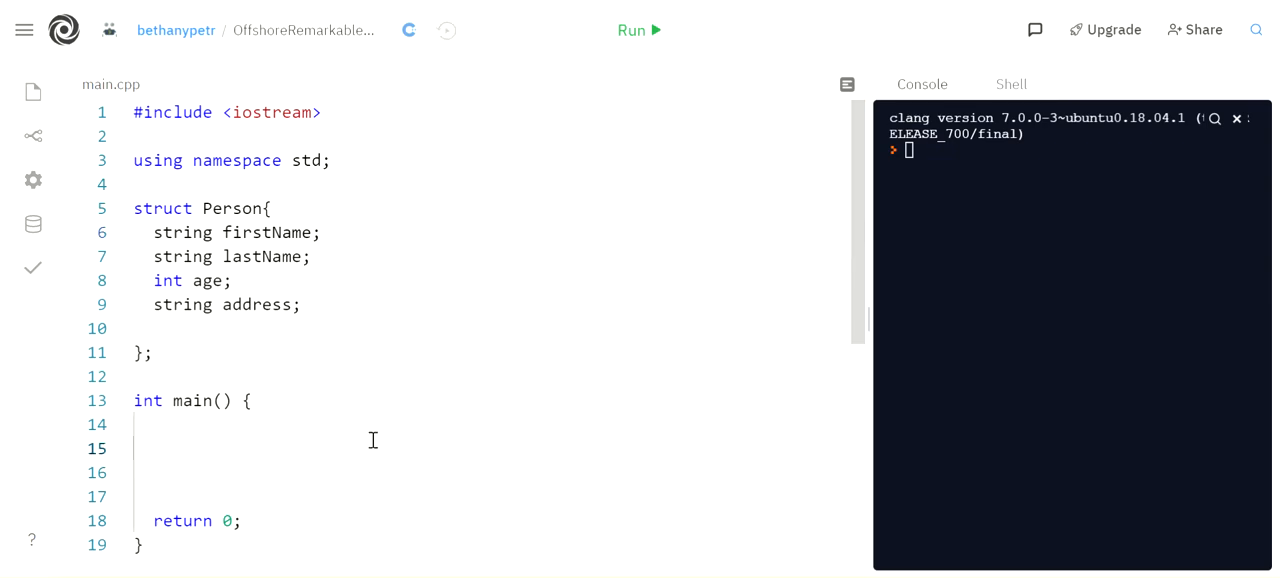
Declare Person p1; in main, briefly trying vector<Person> p1(1000) before reverting
type("Person")
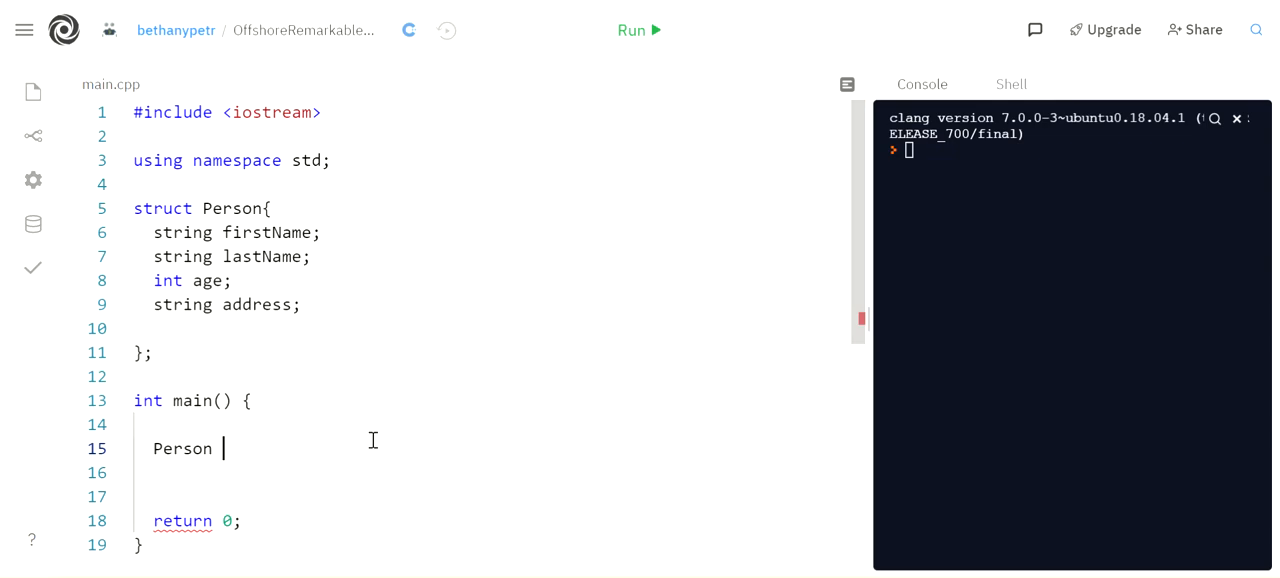
type("p1;")
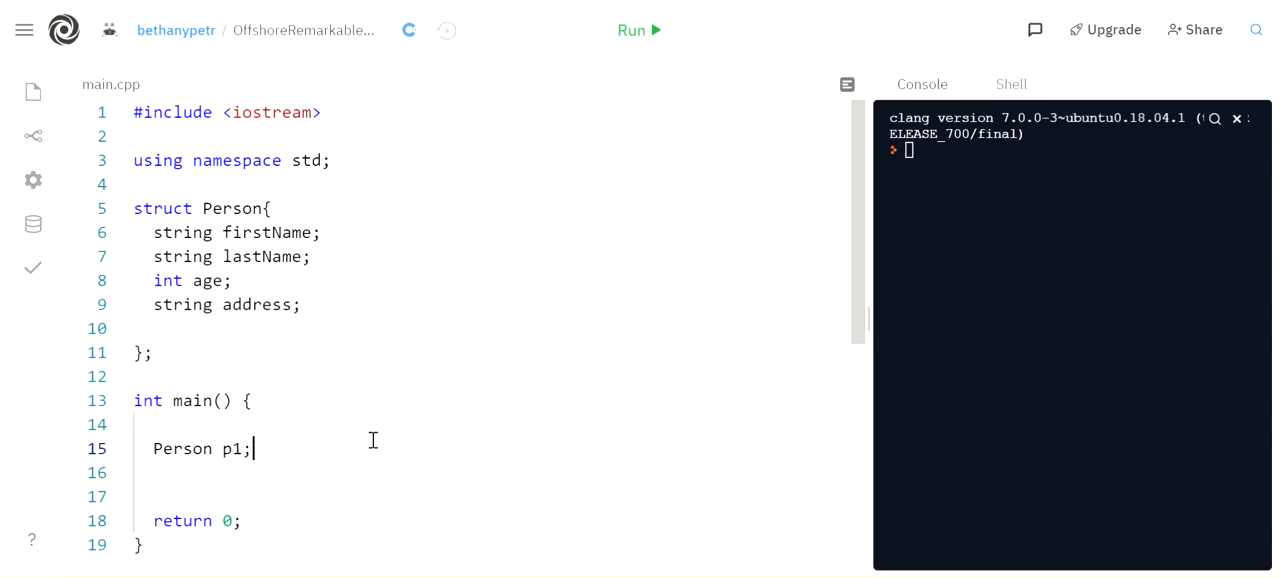
mouse_move(154, 453)
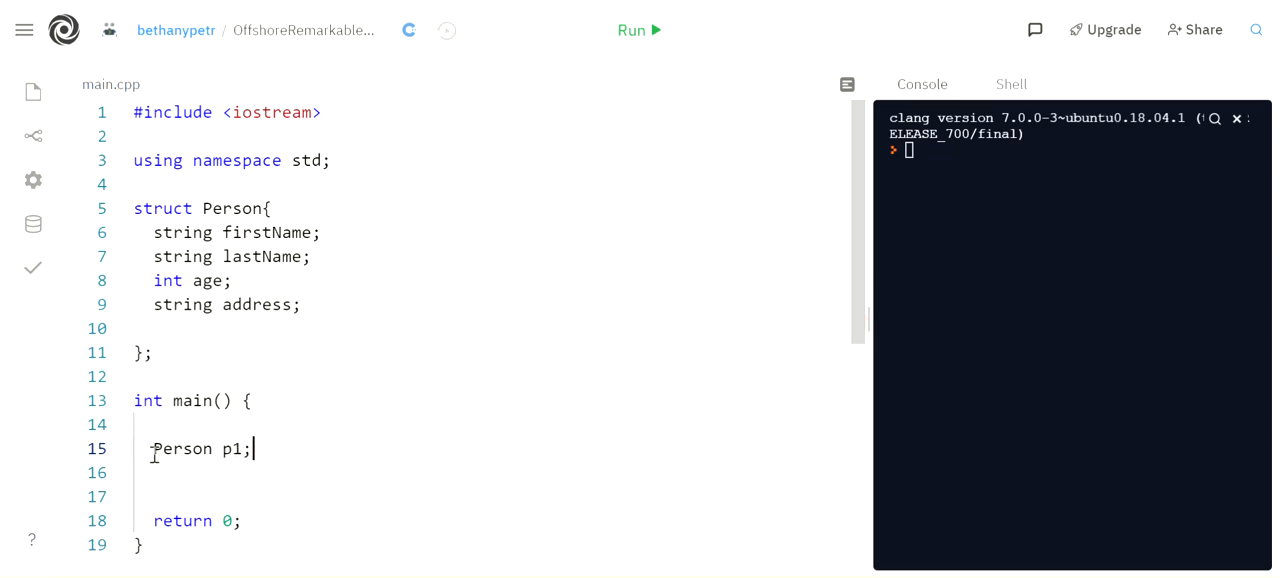
type("vector<")
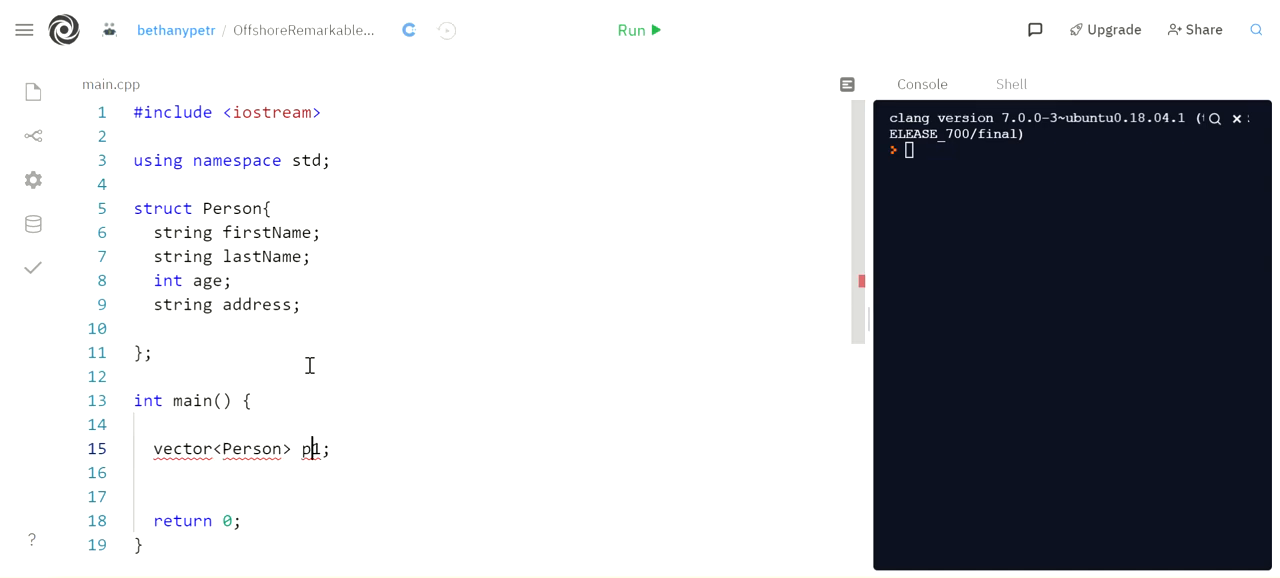
type("(1000)")
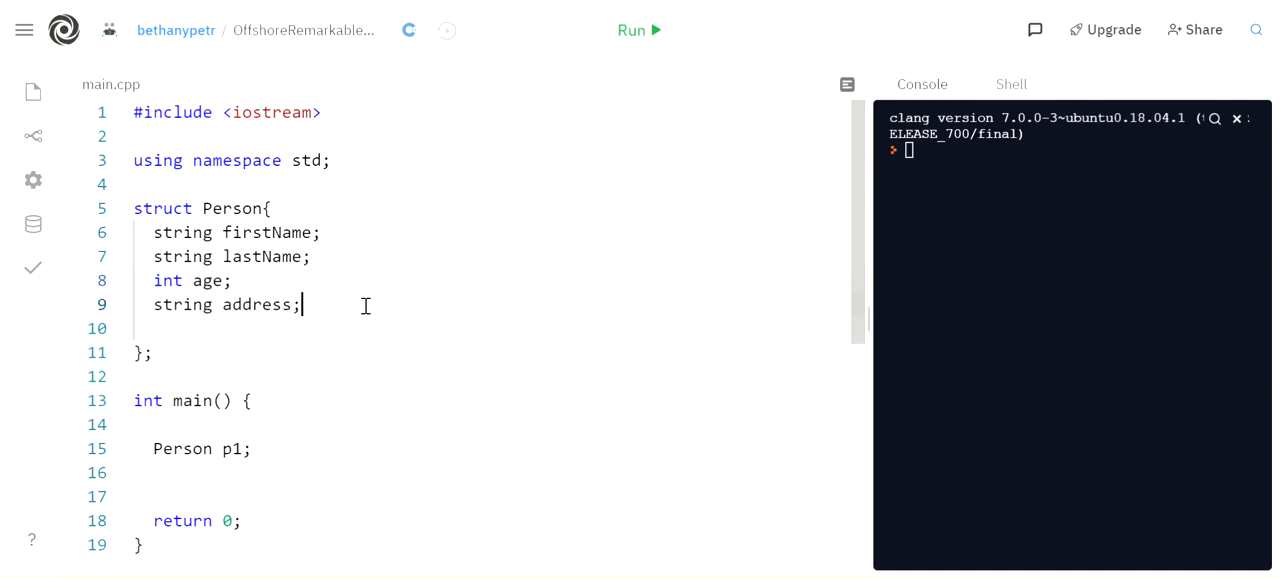
Add a Person() constructor setting "Some First", "Some Last", age 0 and "Some Address"
key("Enter")
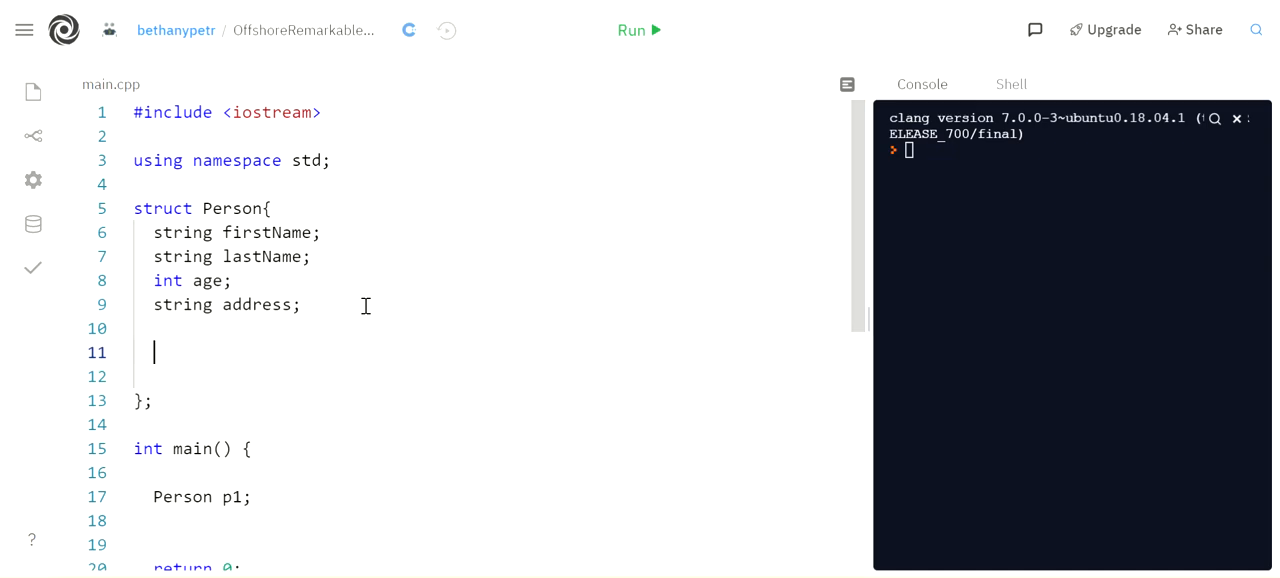
type("Pe")
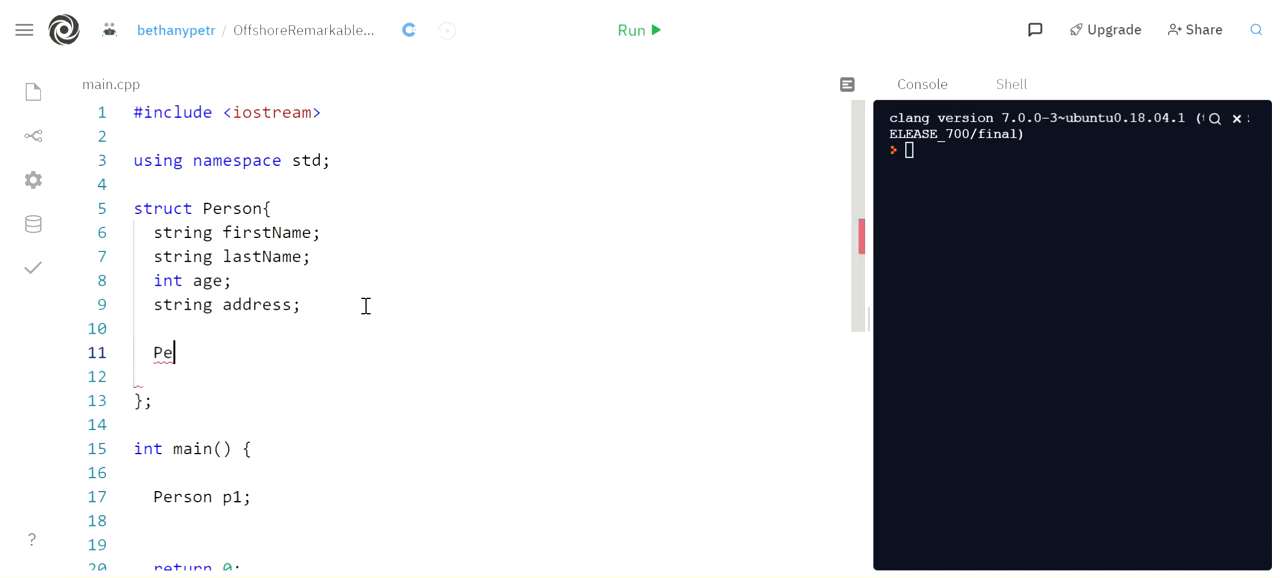
type("rson()")
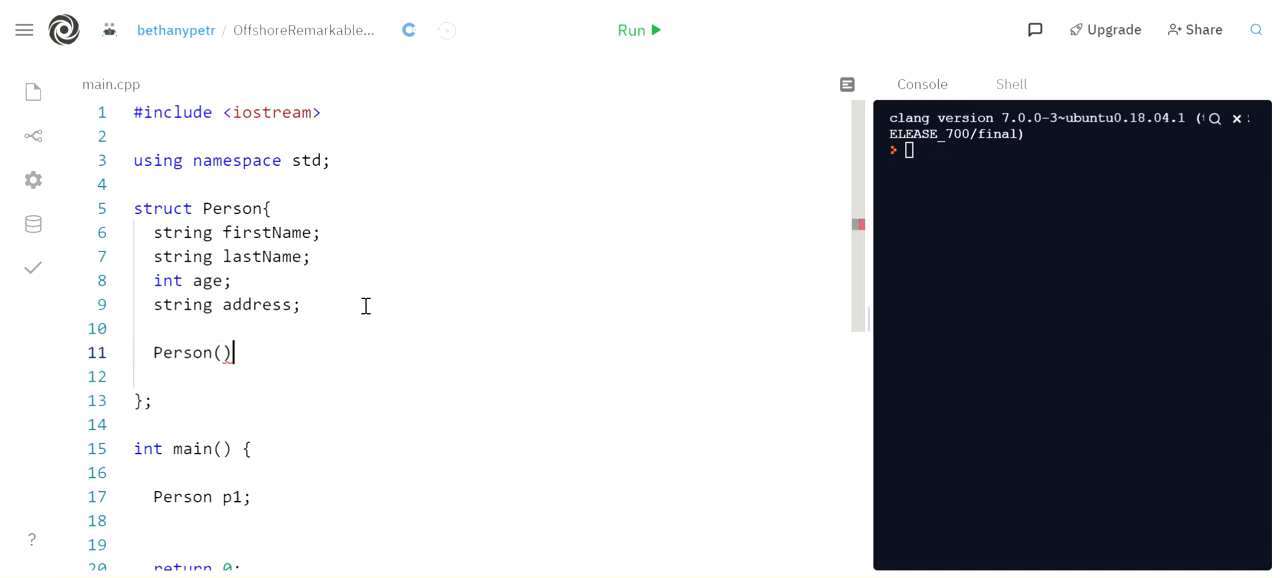
type("{")
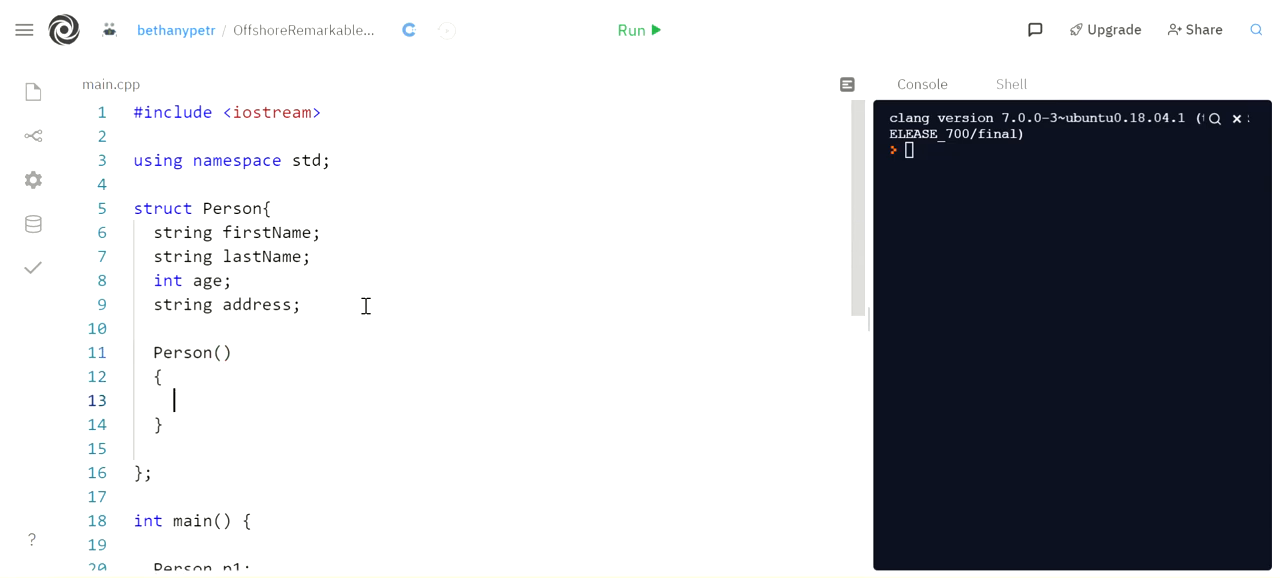
type("fris")
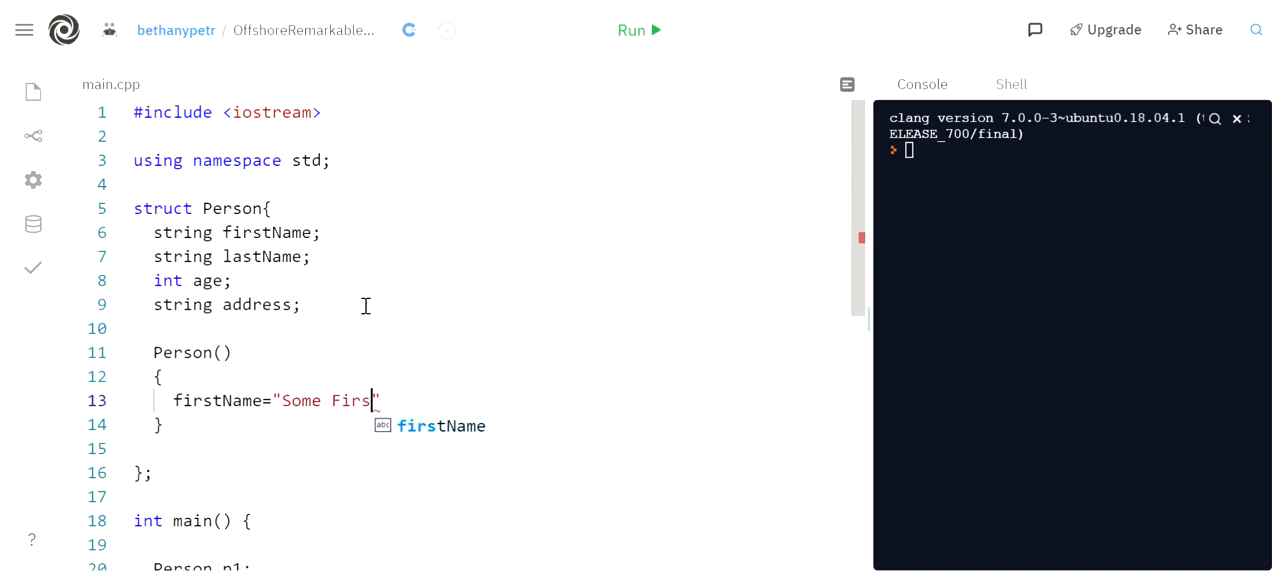
type("last")
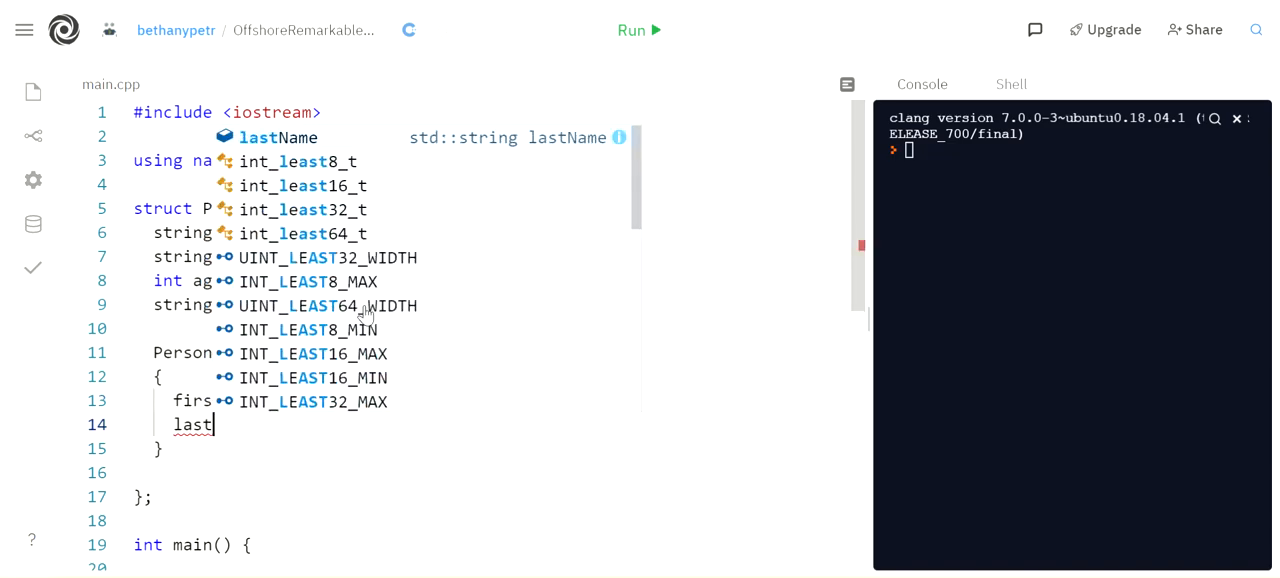
type("Nam")
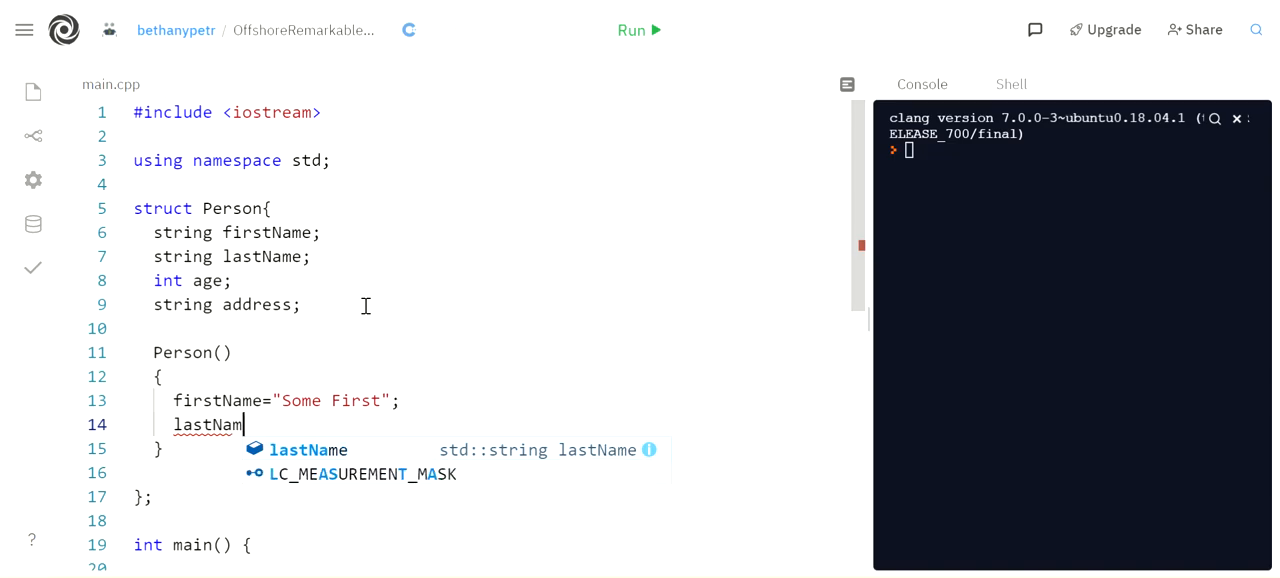
type("=\"Some Last\";")
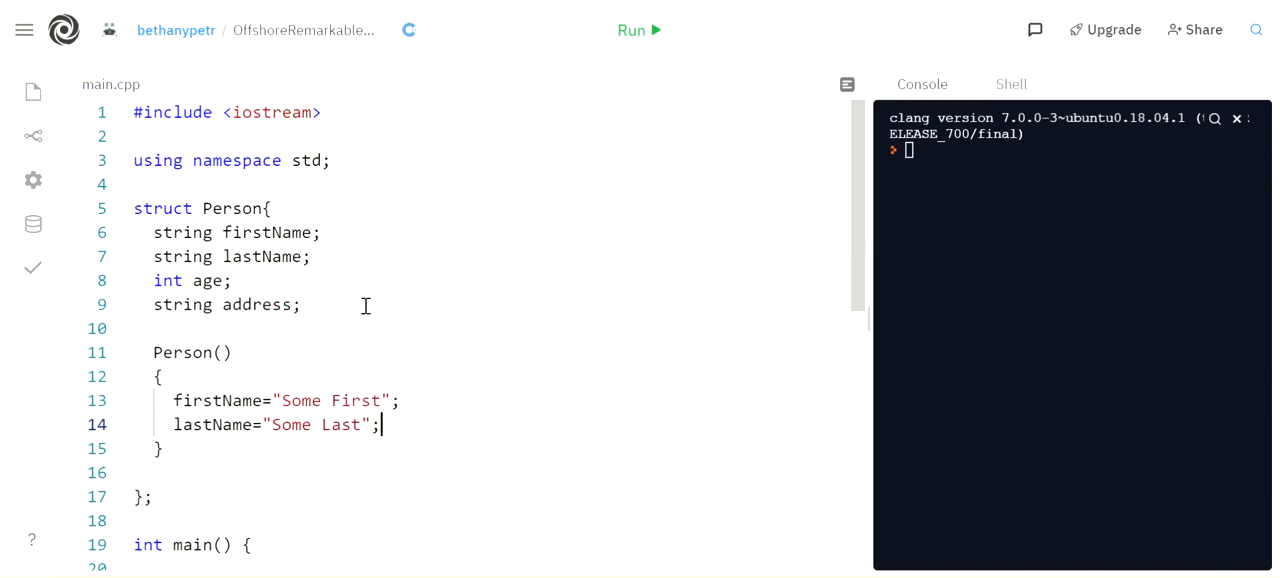
type("age")
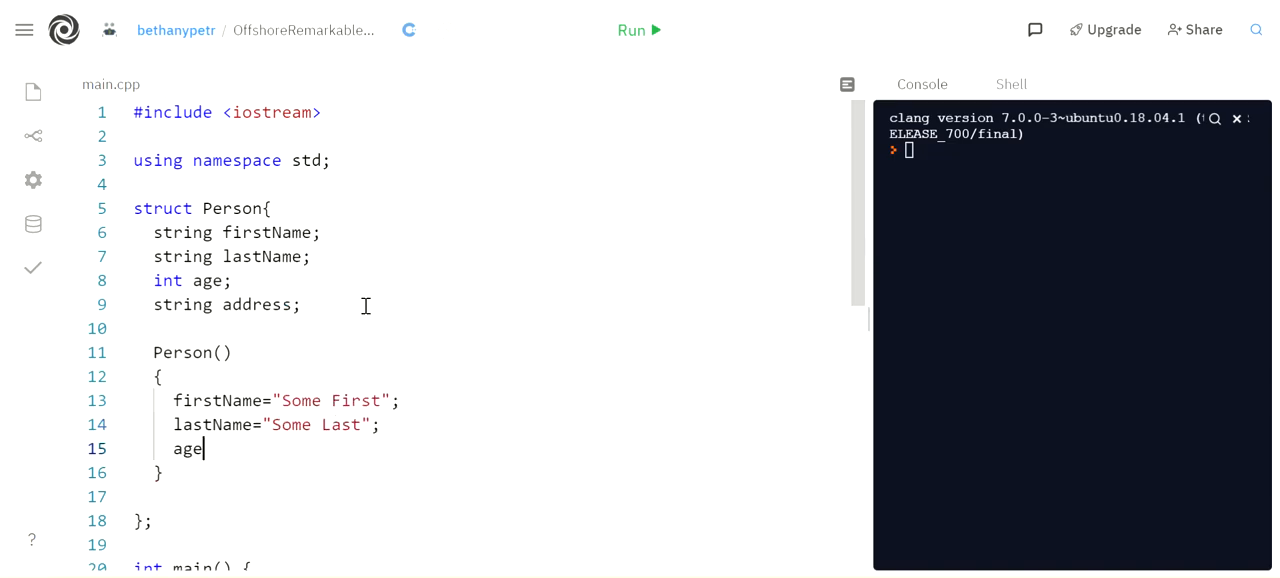
type("=0;")
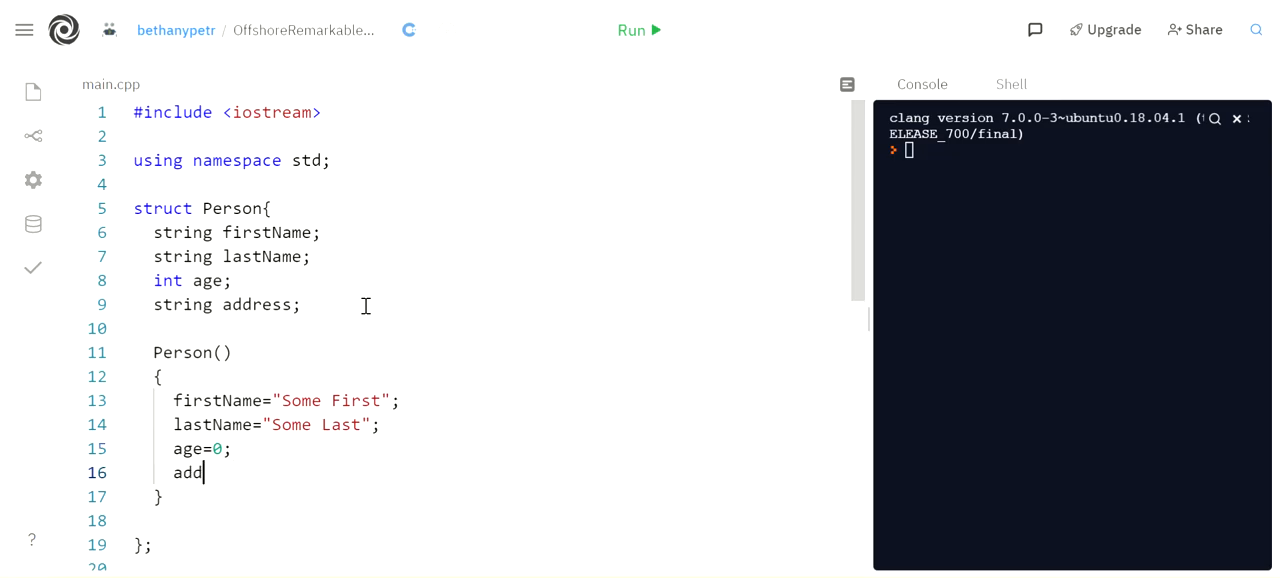
type("ress=\"Some Address\";")
type("Person p1;")
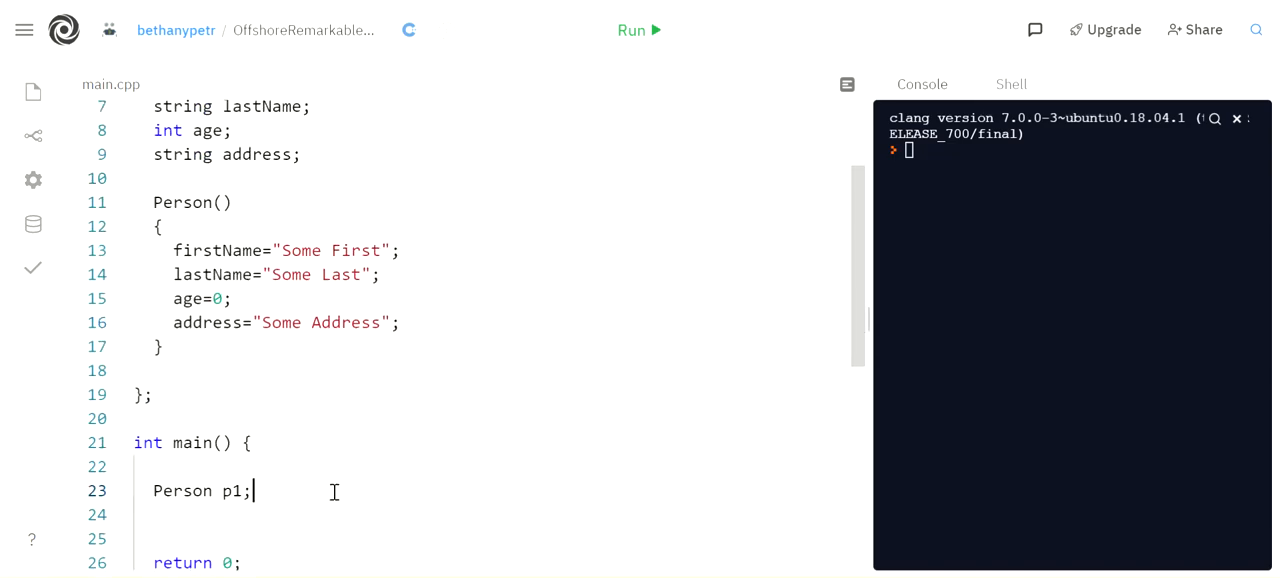
Add cout<<p1.firstName; below the p1 declaration
key("enter")
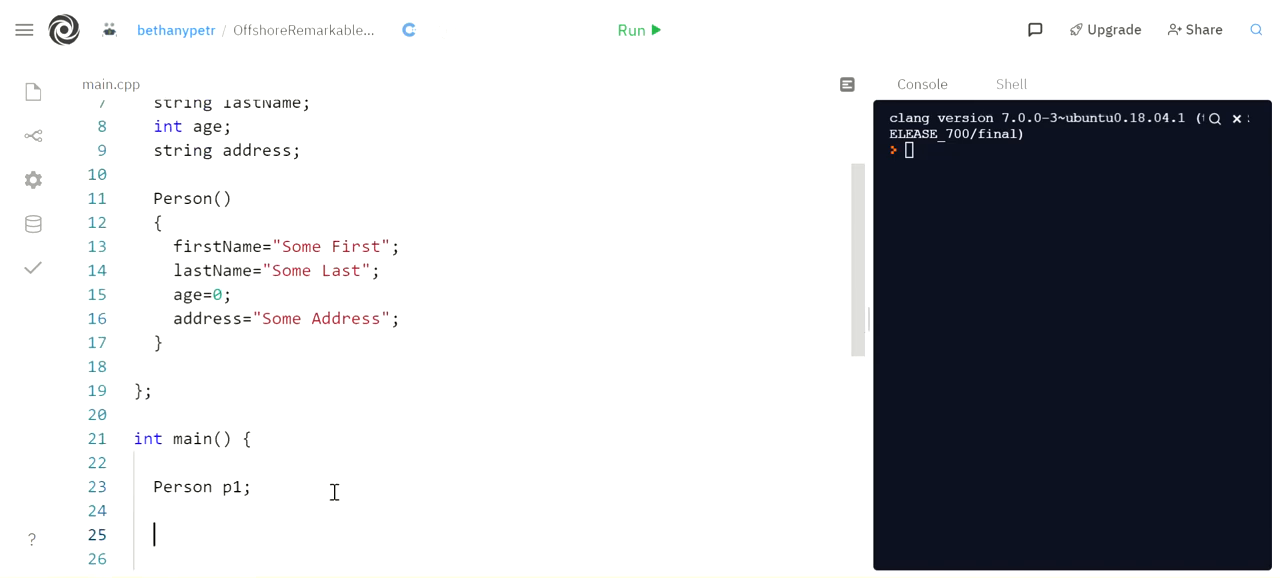
type("cout")
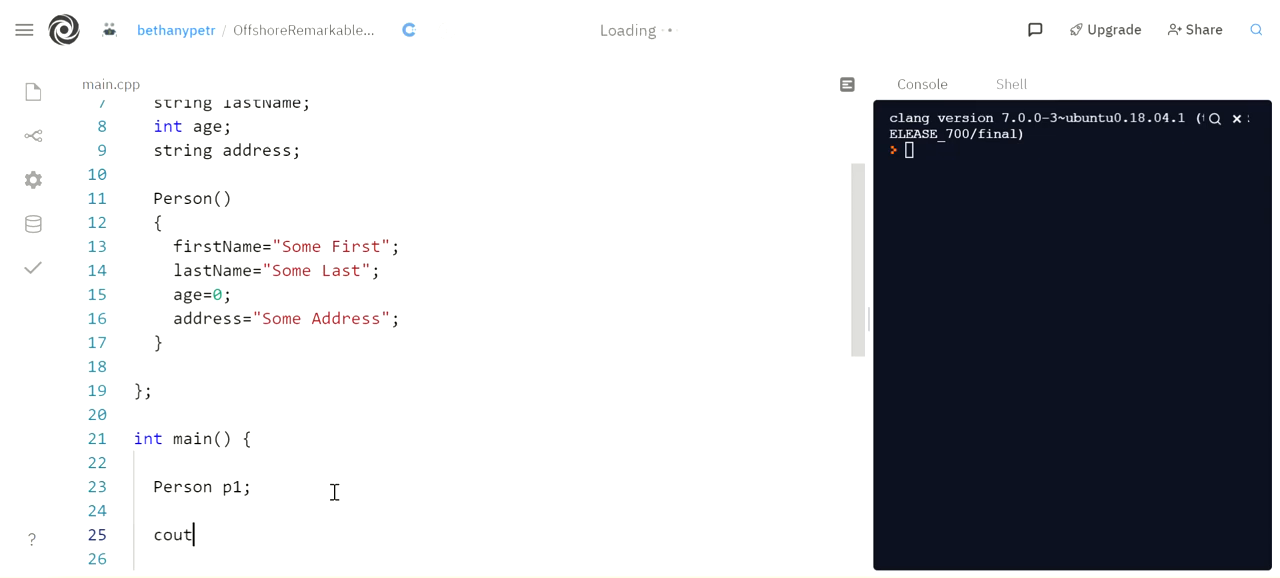
type("<<p1.")
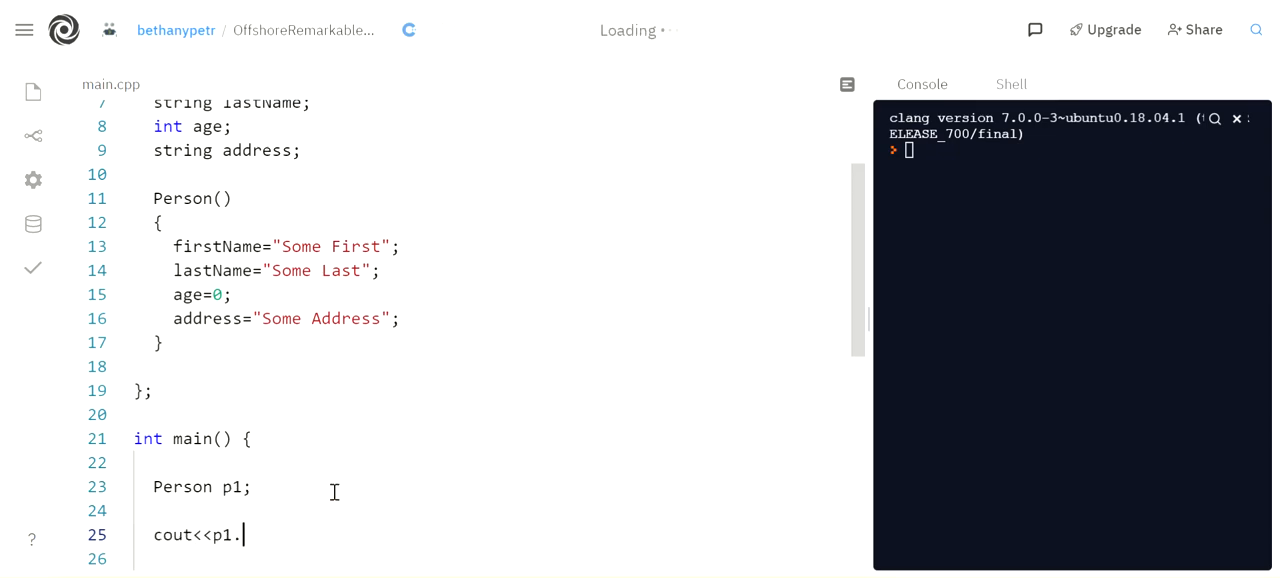
type("fri")
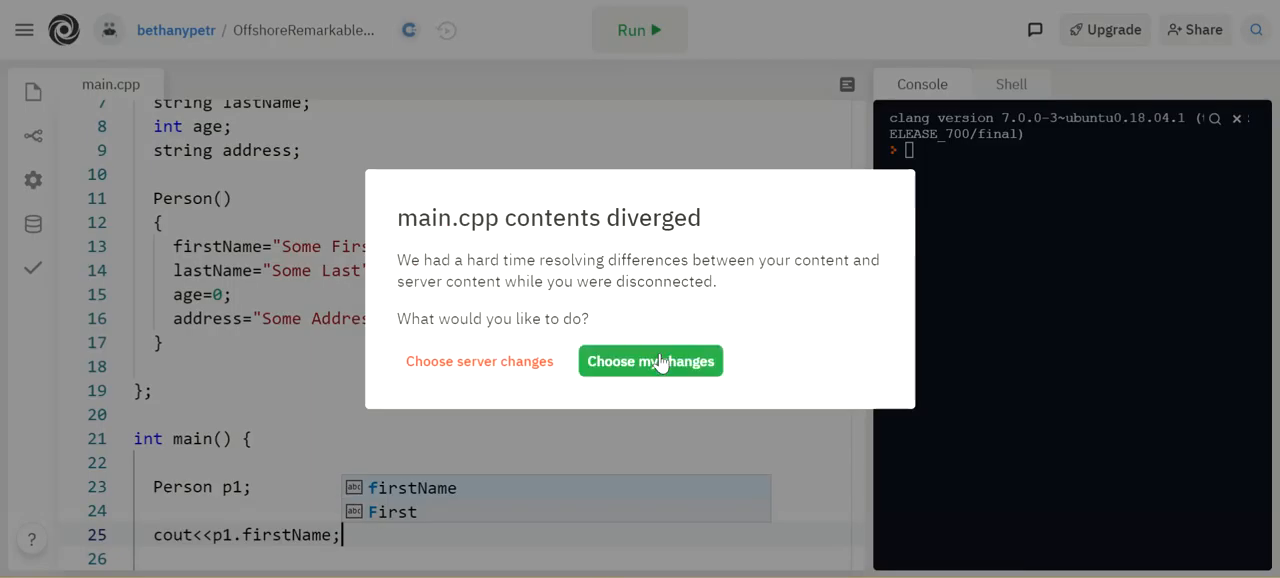
Keep local changes in the diverged-contents dialog and run the program
left_click(650, 360)
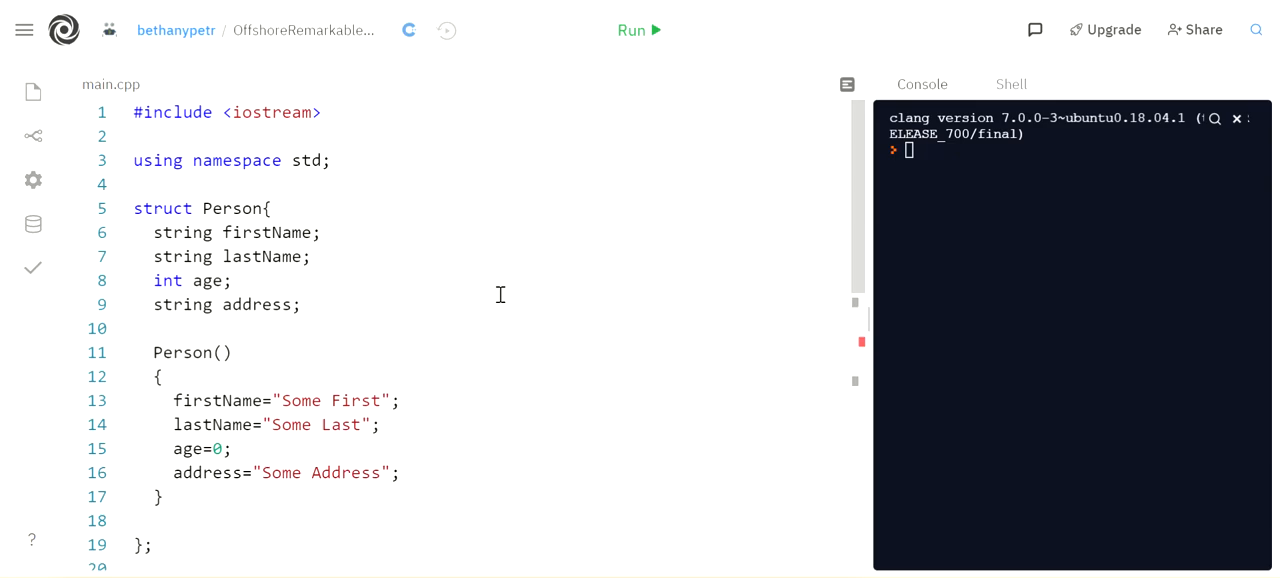
scroll("down", 3)
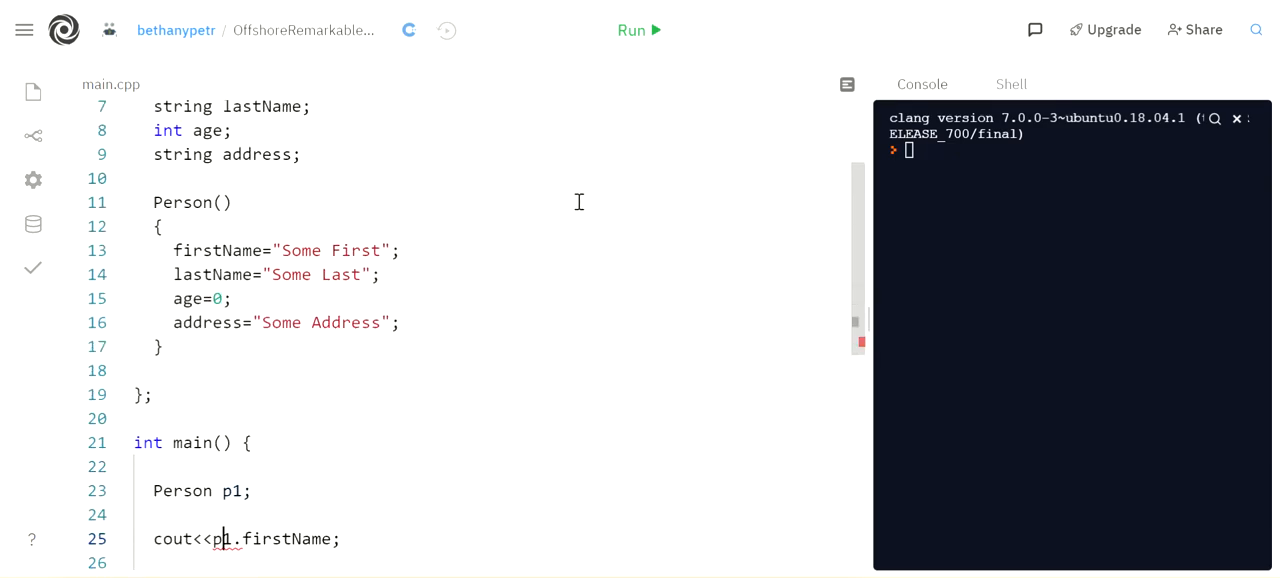
left_click(637, 29)
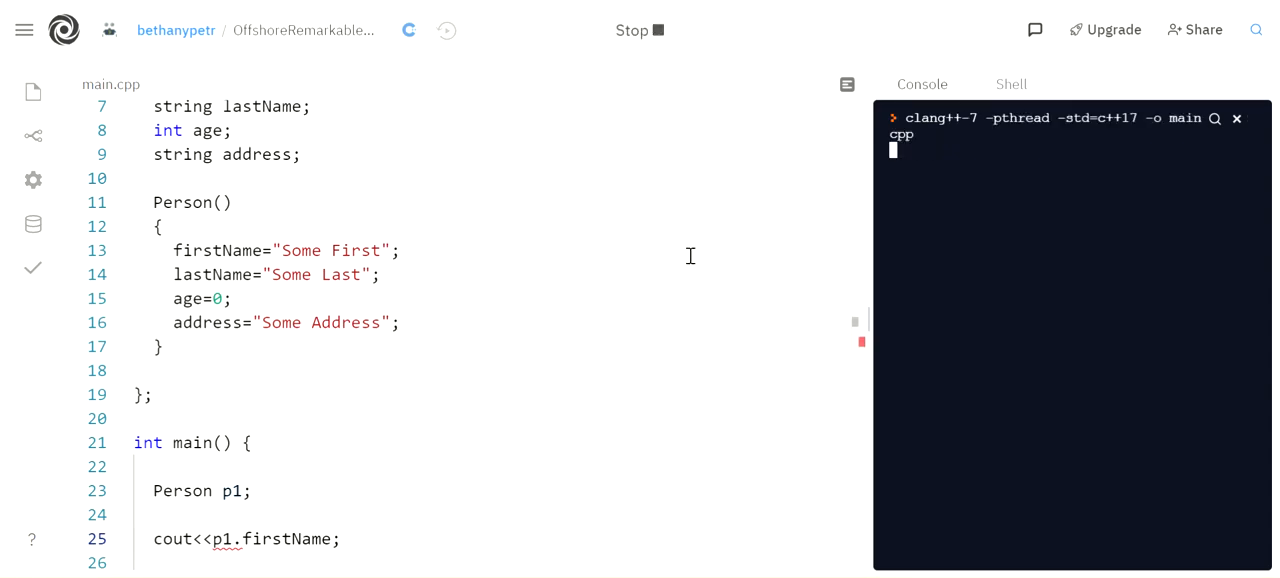
left_click(638, 30)
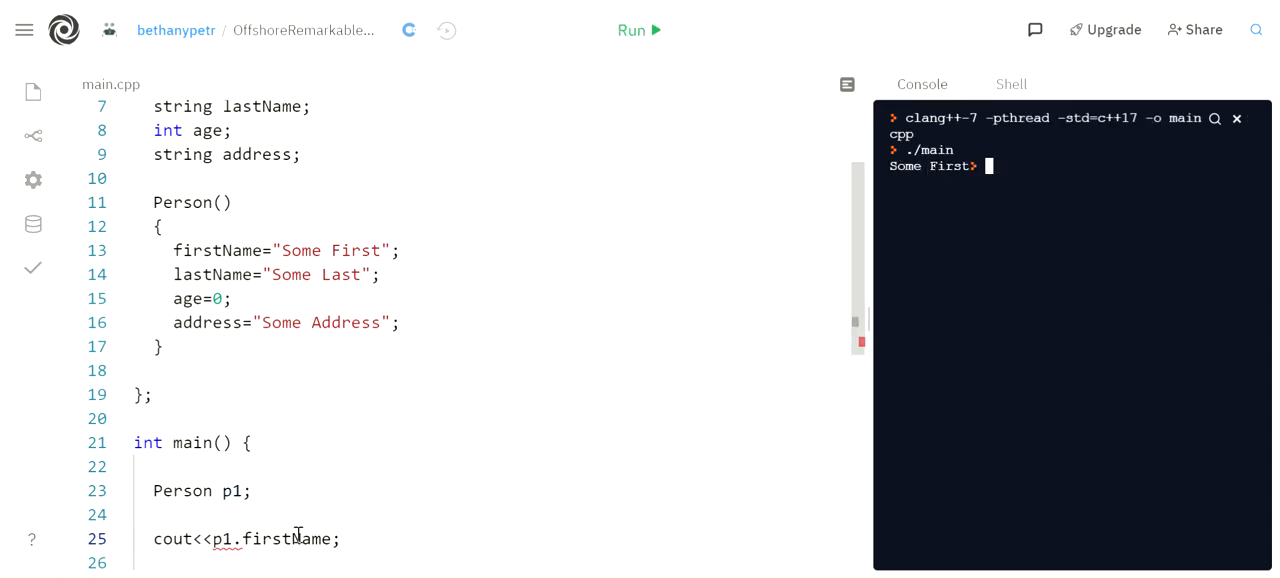
mouse_move(295, 298)
type("p")
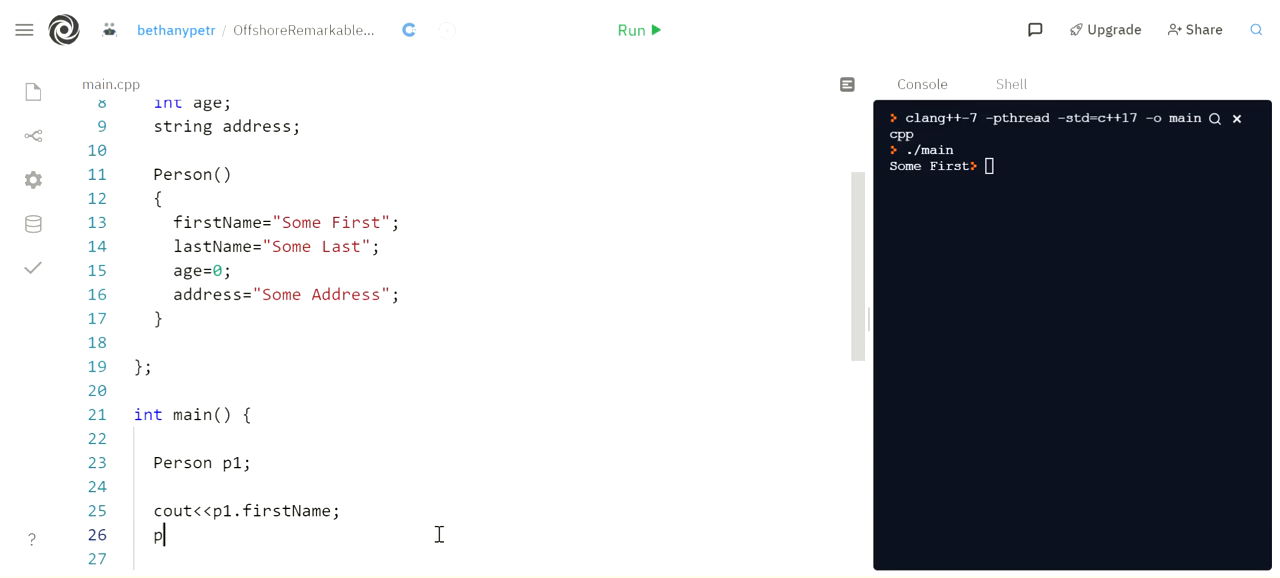
Set p1.firstName to "Bethany", print it again after an endl, and run
type("1.firstName=\"Bethany\";")
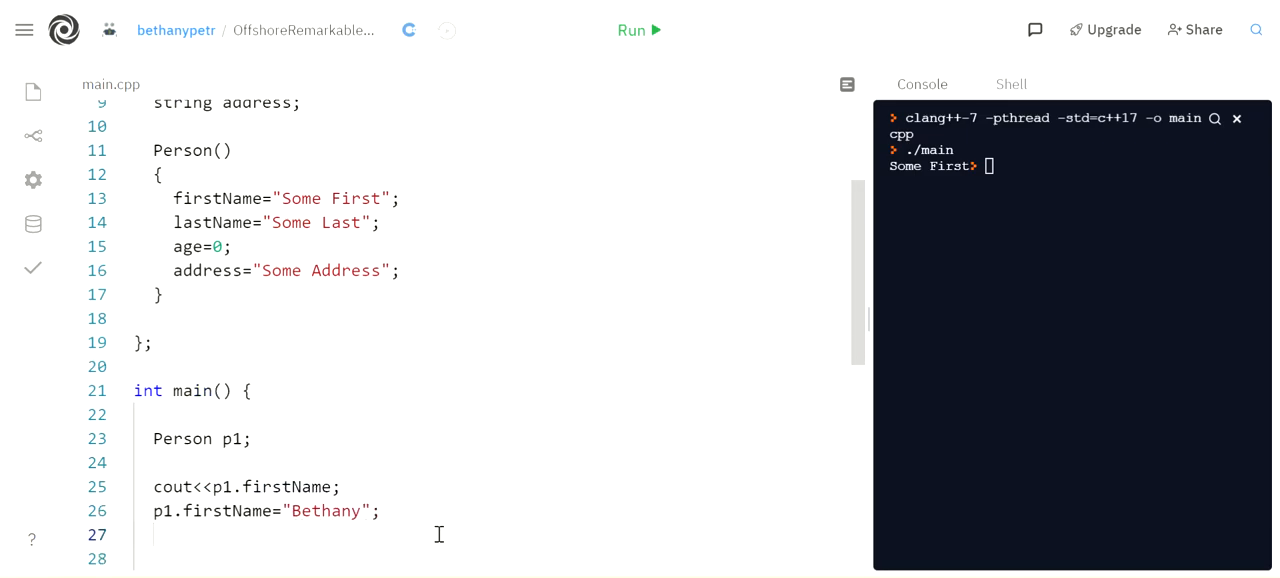
type("cout<<p1.firstName;")
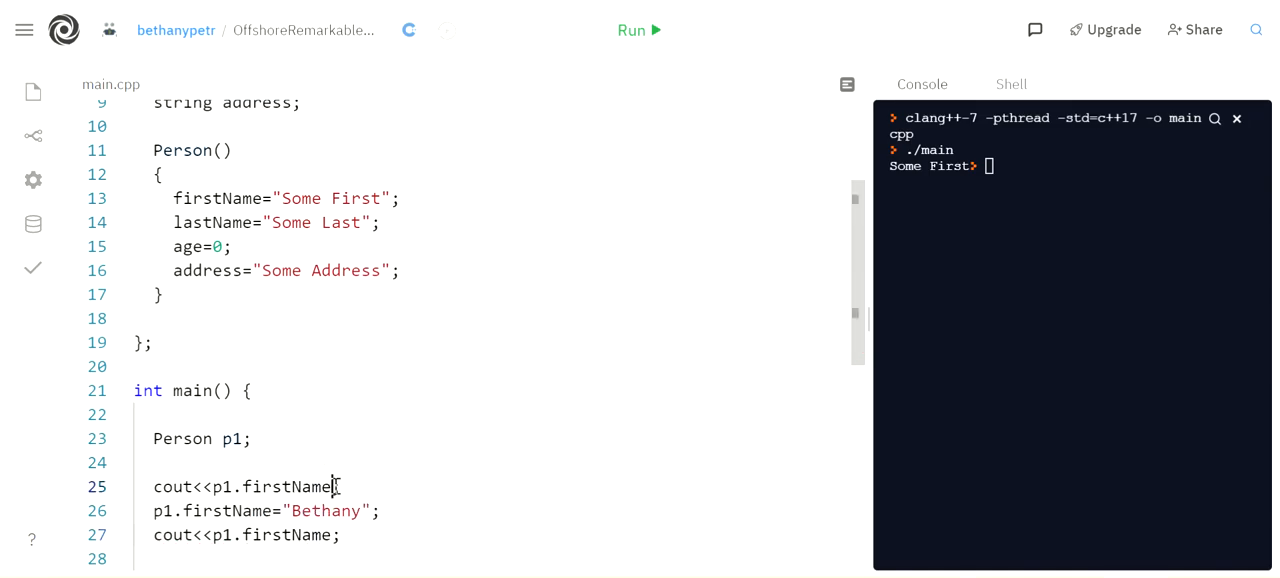
type("<<endl")
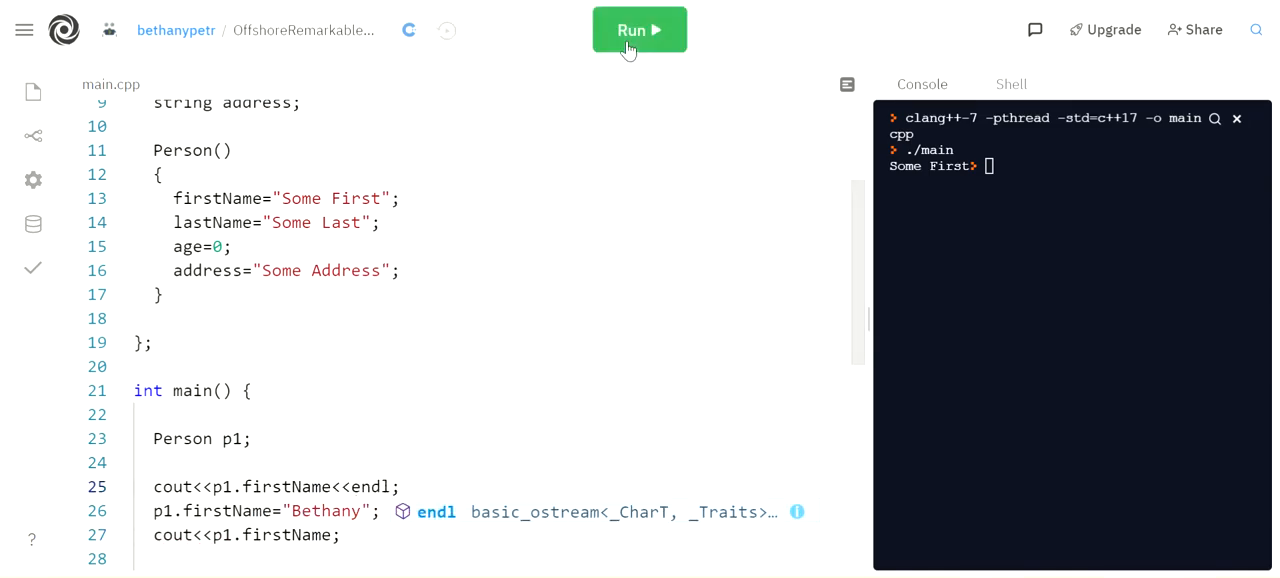
left_click(639, 29)
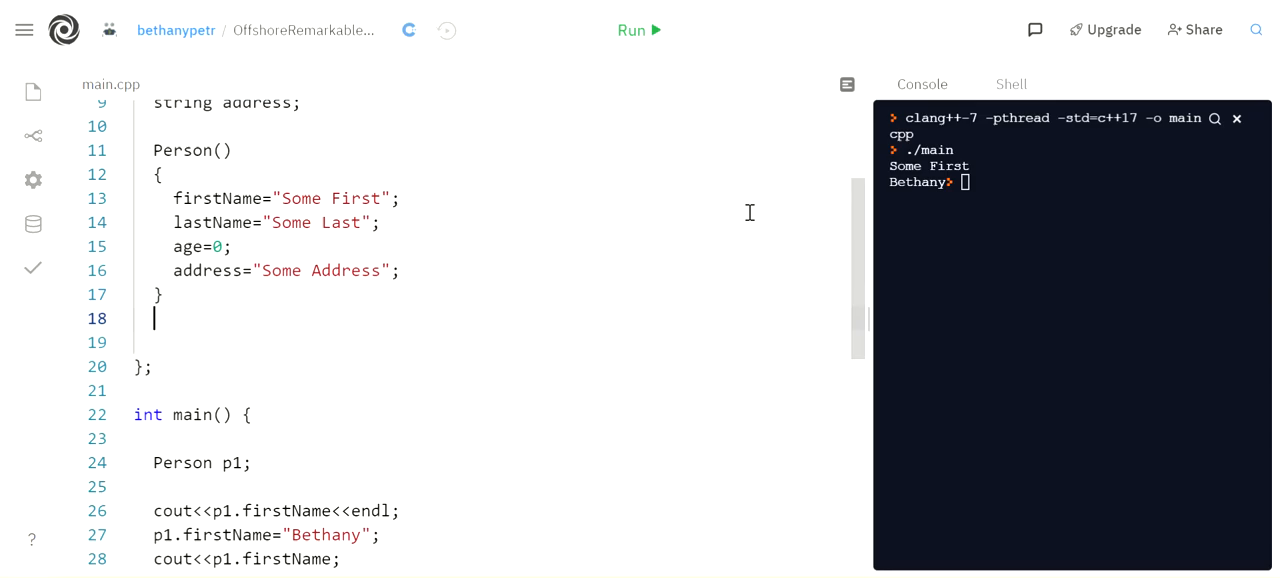
Add Person(string fn, string ln, int a, string addy) assigning the four fields, removing the Bethany reassignment
type("Person")
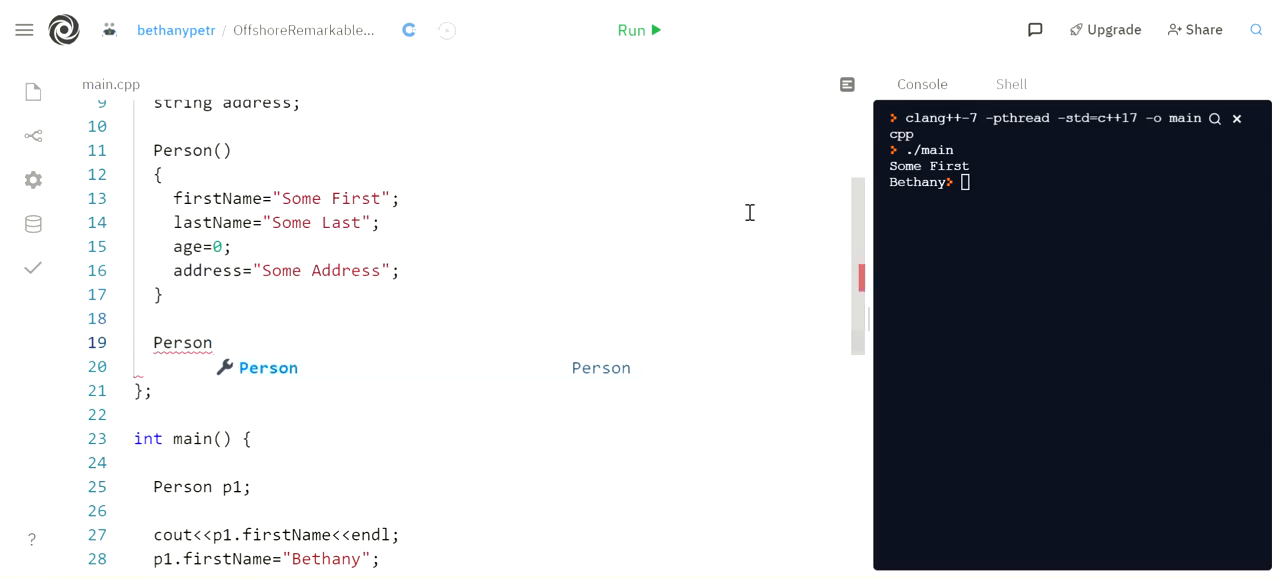
type("(string")
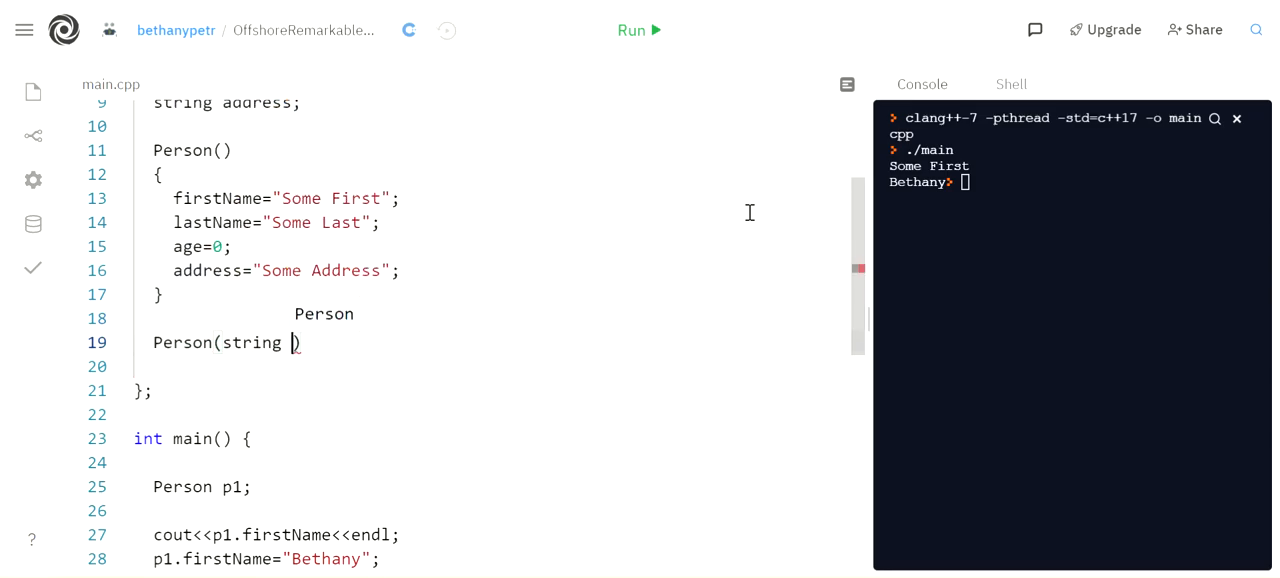
type("fn, string ln, int a, n")
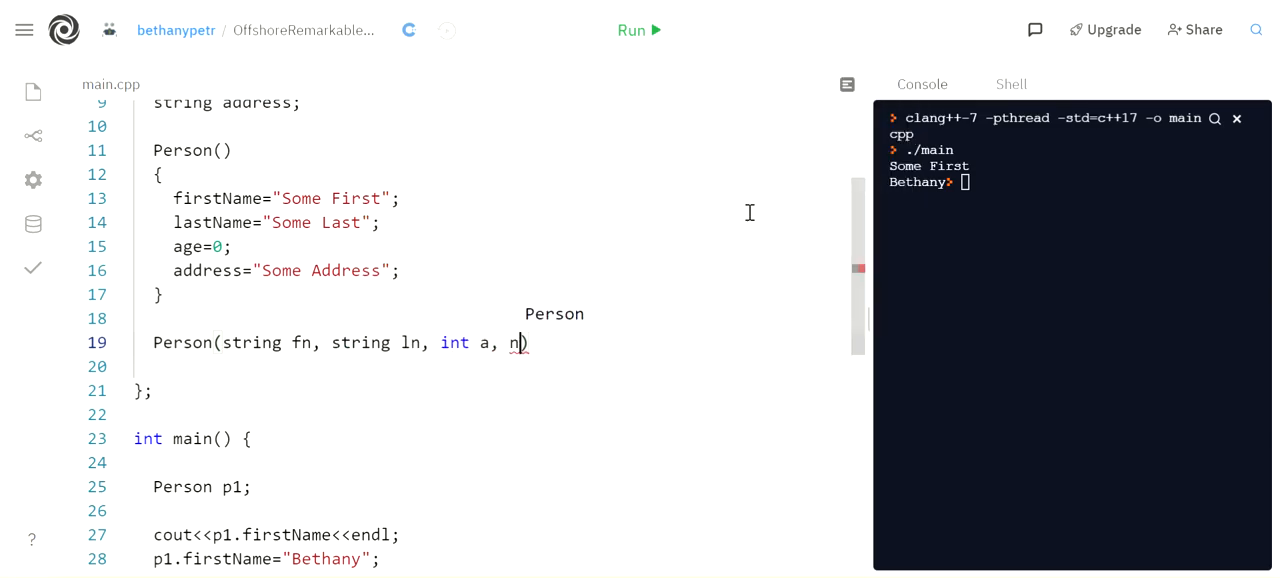
type("string addy")
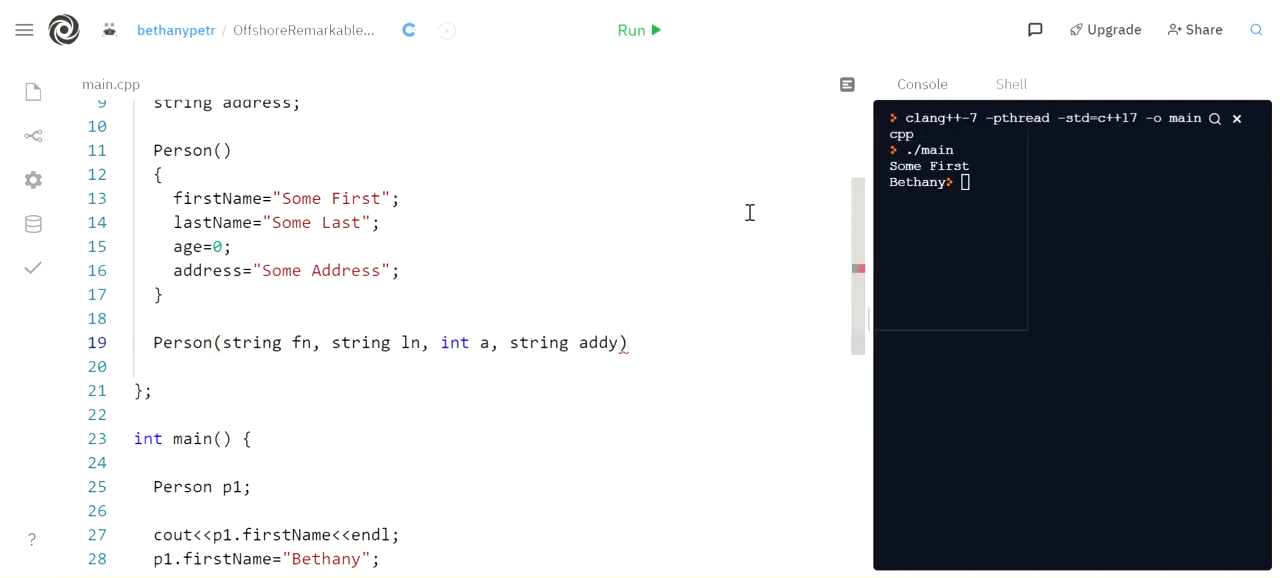
type("ring")
type("firstName=f")
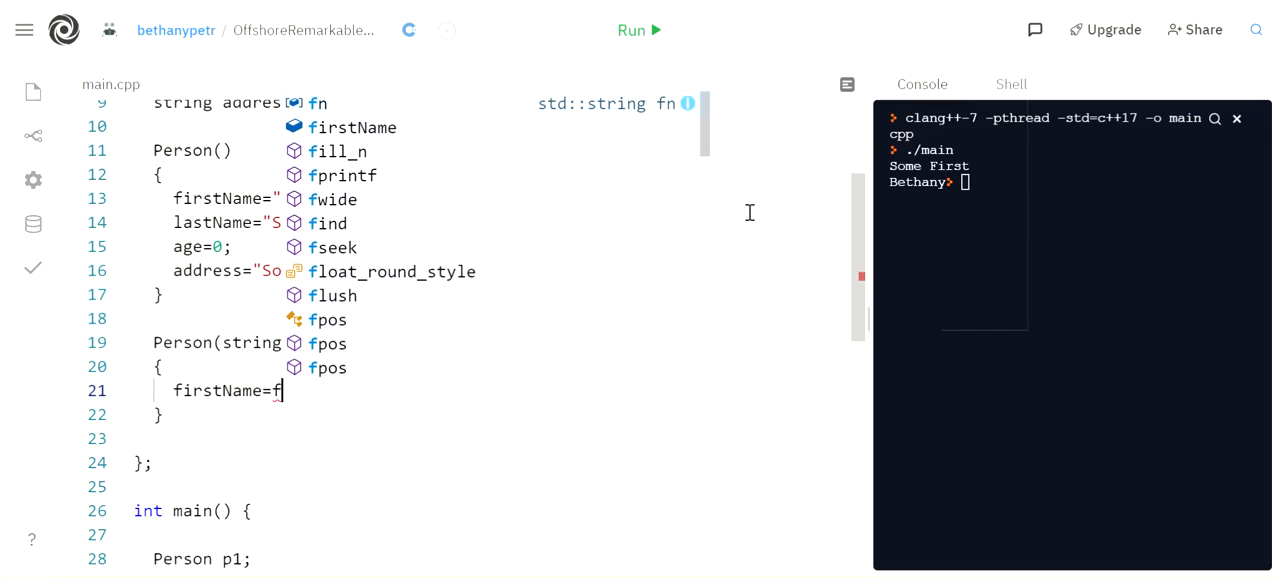
type("lastBName=;")
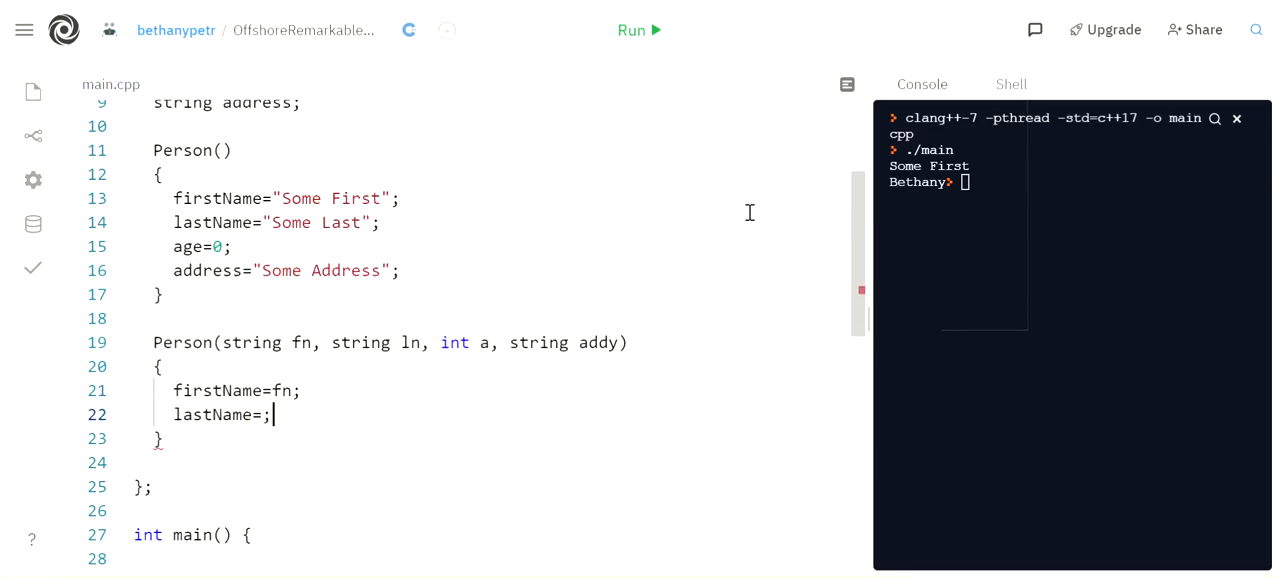
type("age=a;")
type("address=addy;")
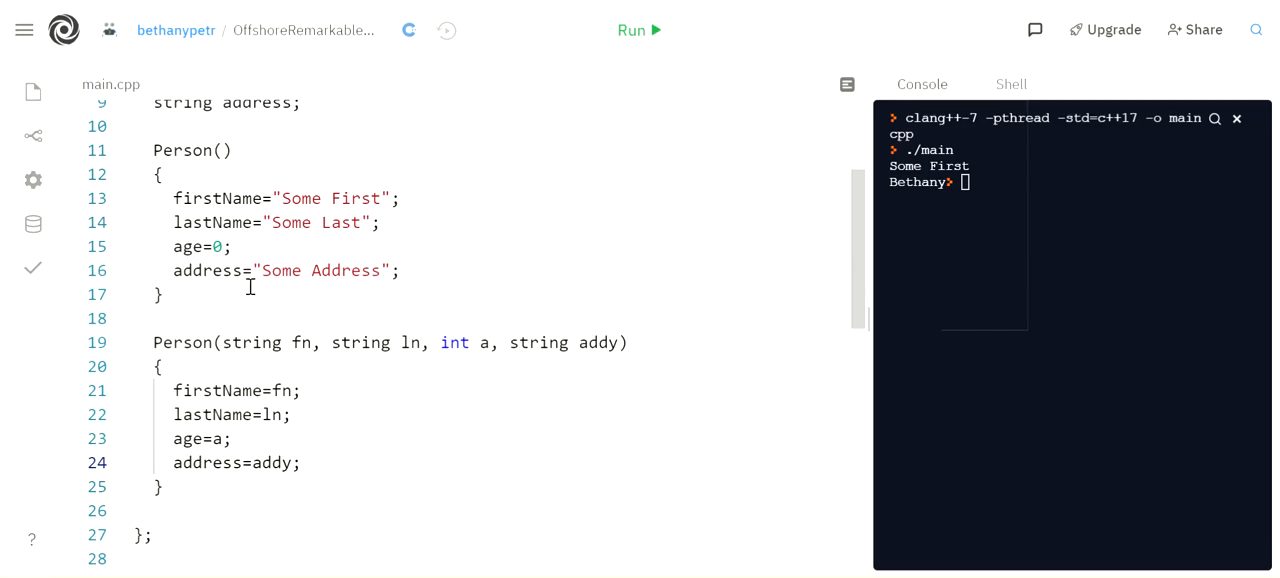
double_click(213, 414)
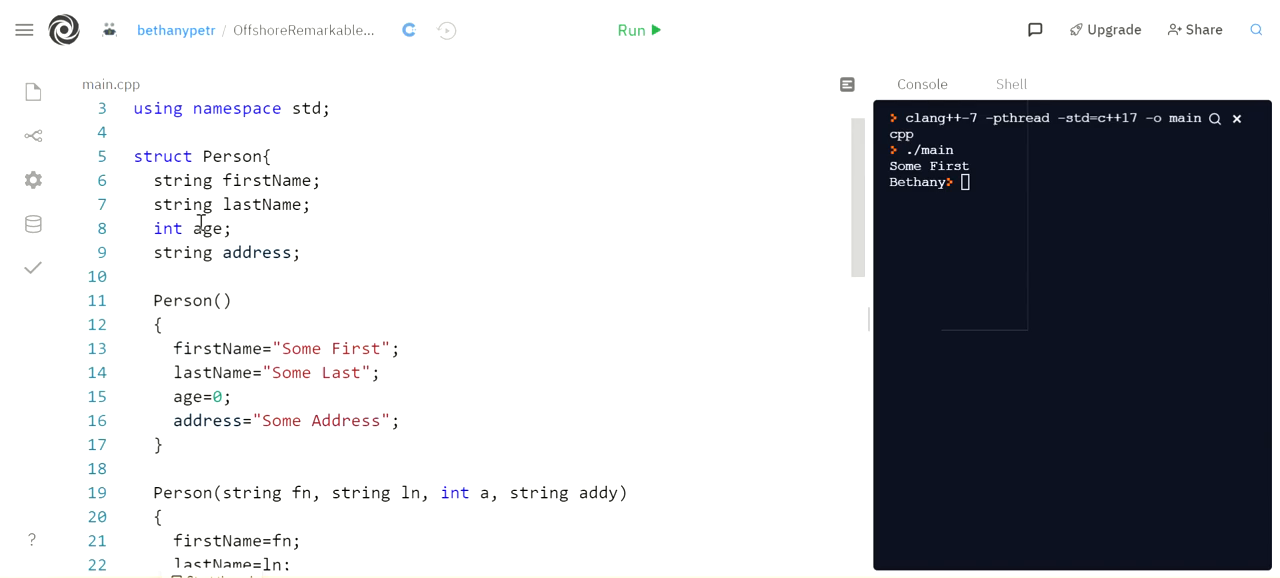
left_click_drag(153, 180, 300, 252)
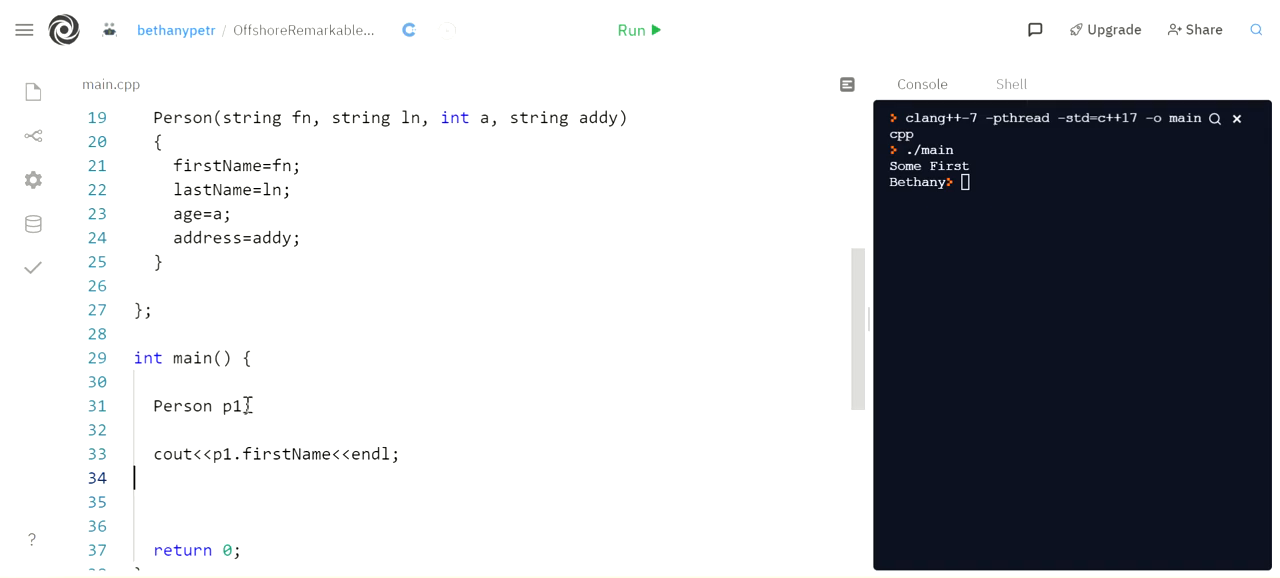
Construct p1("Bethany", "Petr", 42, "2100 Wootton Parkway") and run the program
type("(\"Bethany\", {")
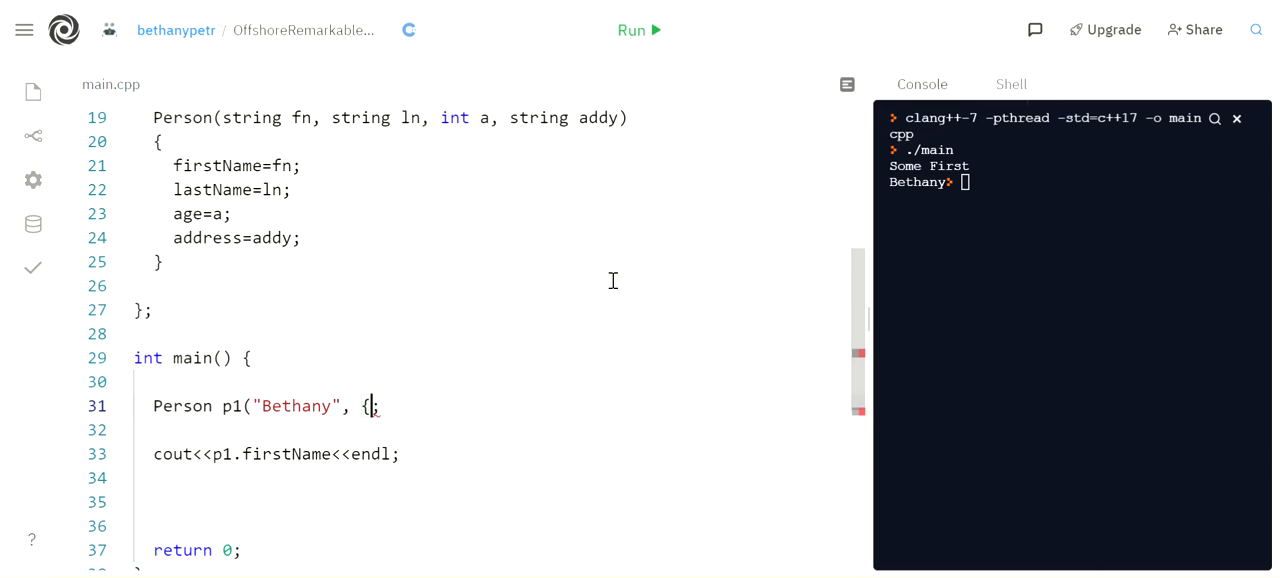
type("\"Petr\", \"")
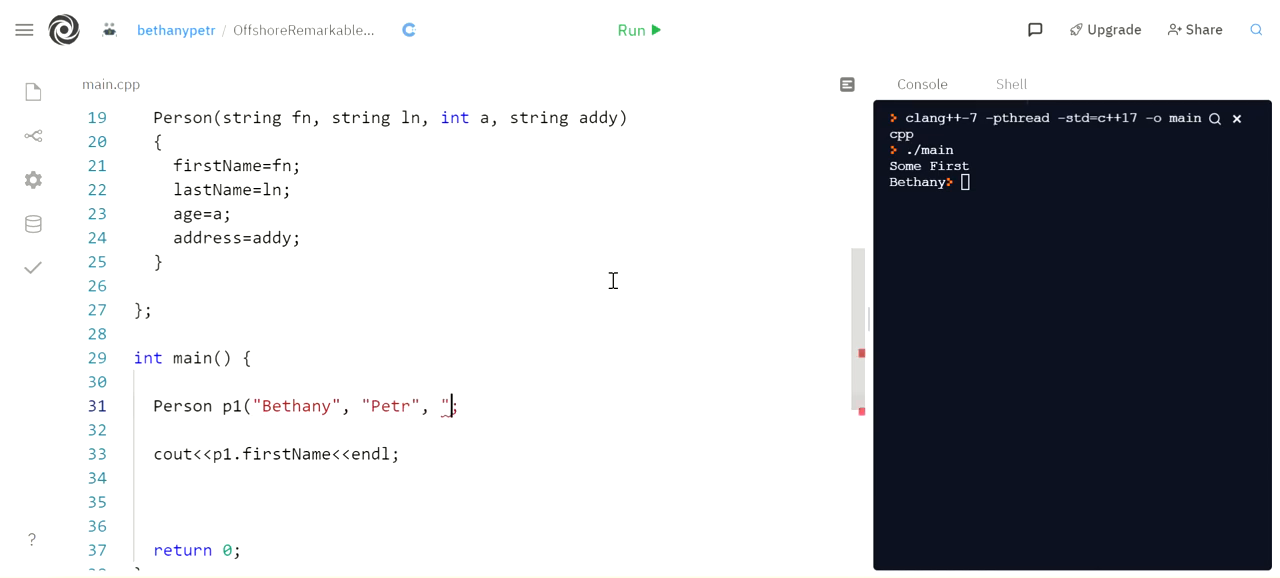
type("42,")
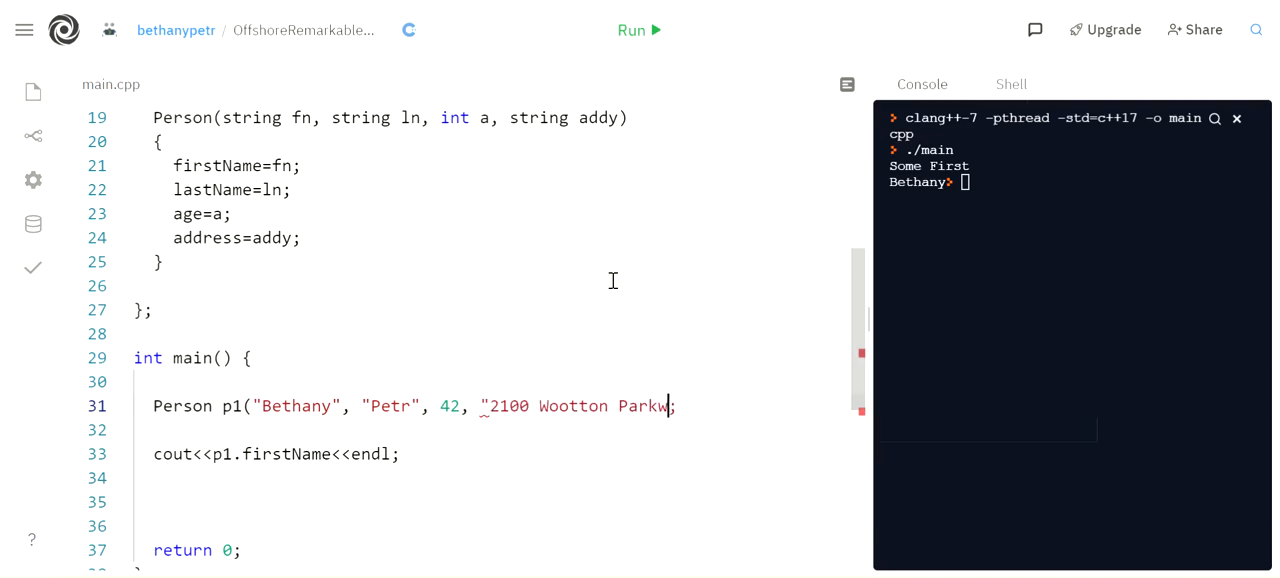
type("ay\"")
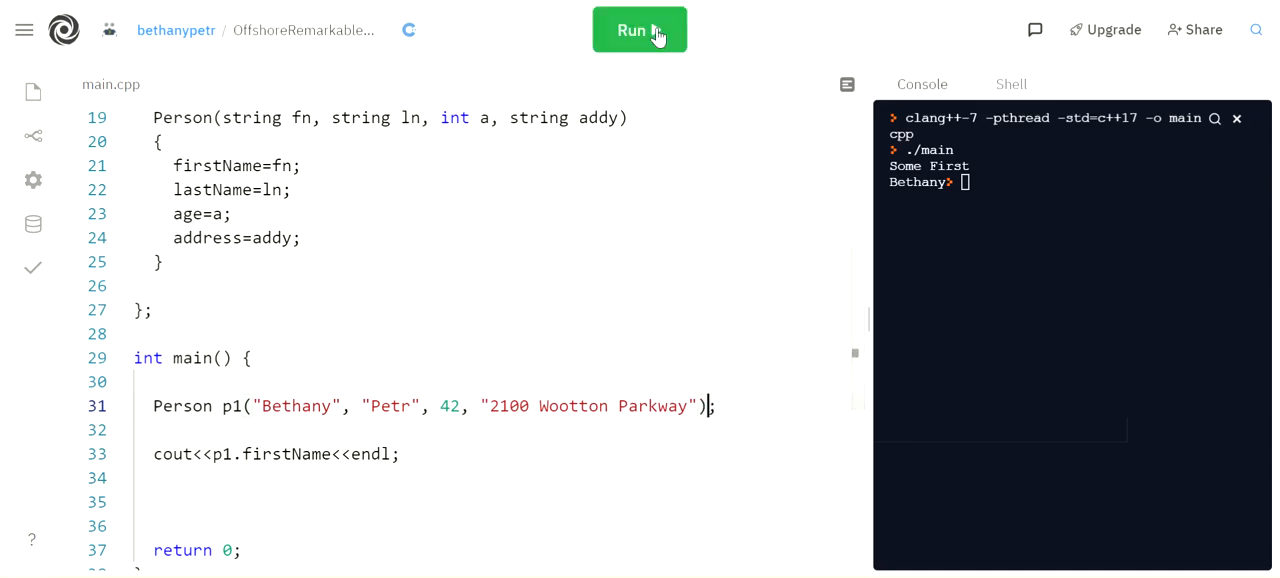
left_click(639, 29)
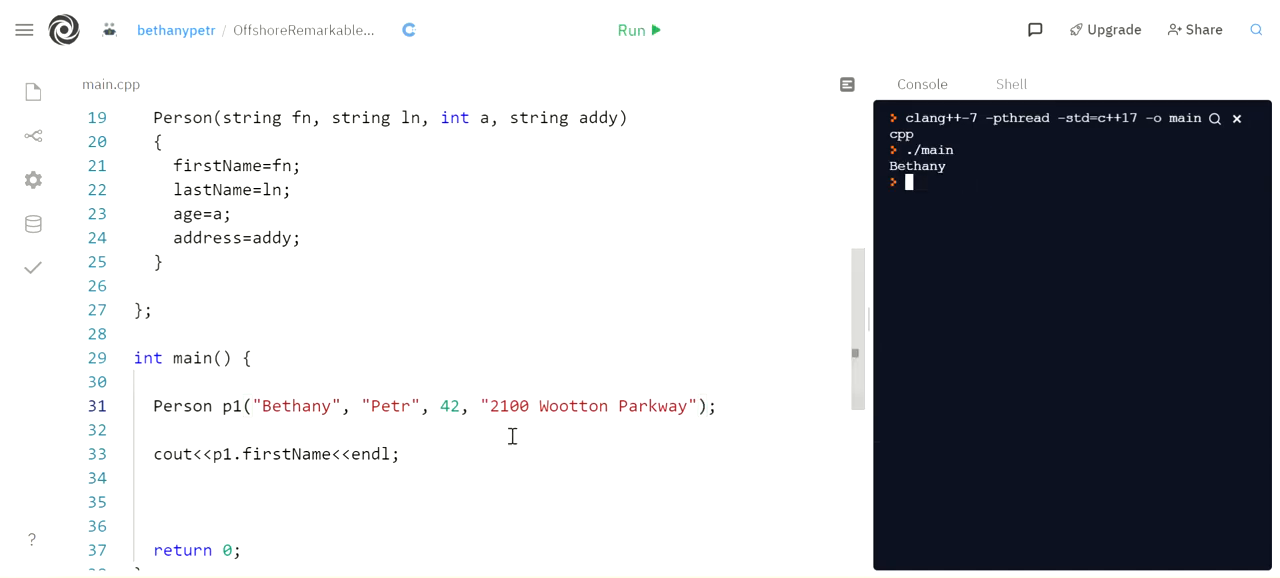
Print p1.lastName, p1.age and p1.address with endl, then run the program
type("cout<<")
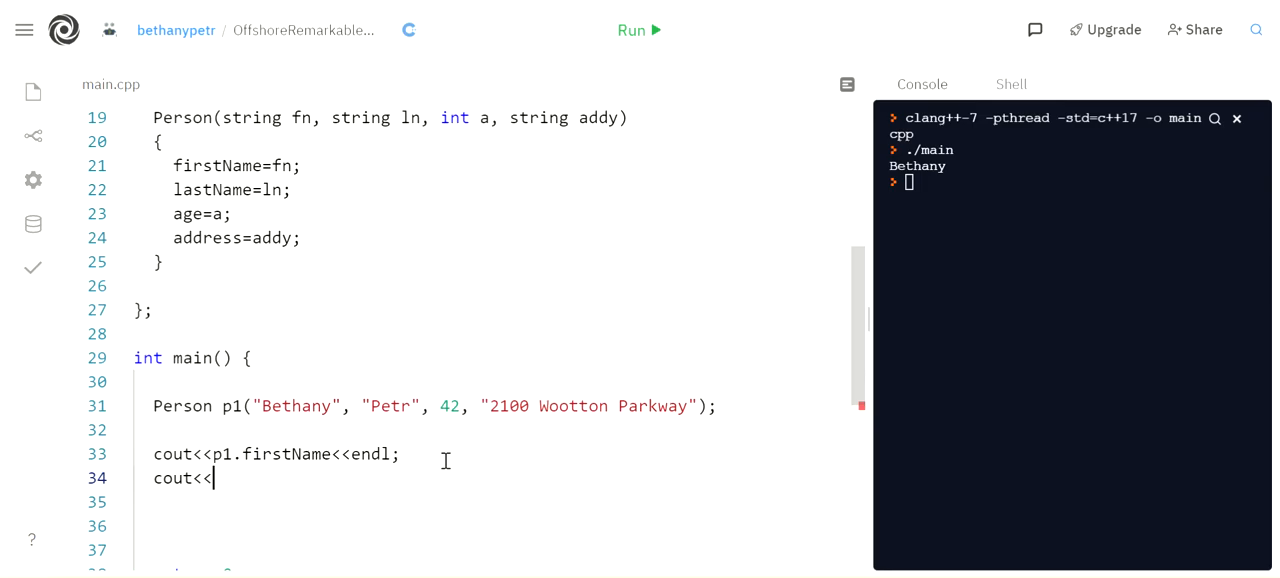
type("p1.lastName<<")
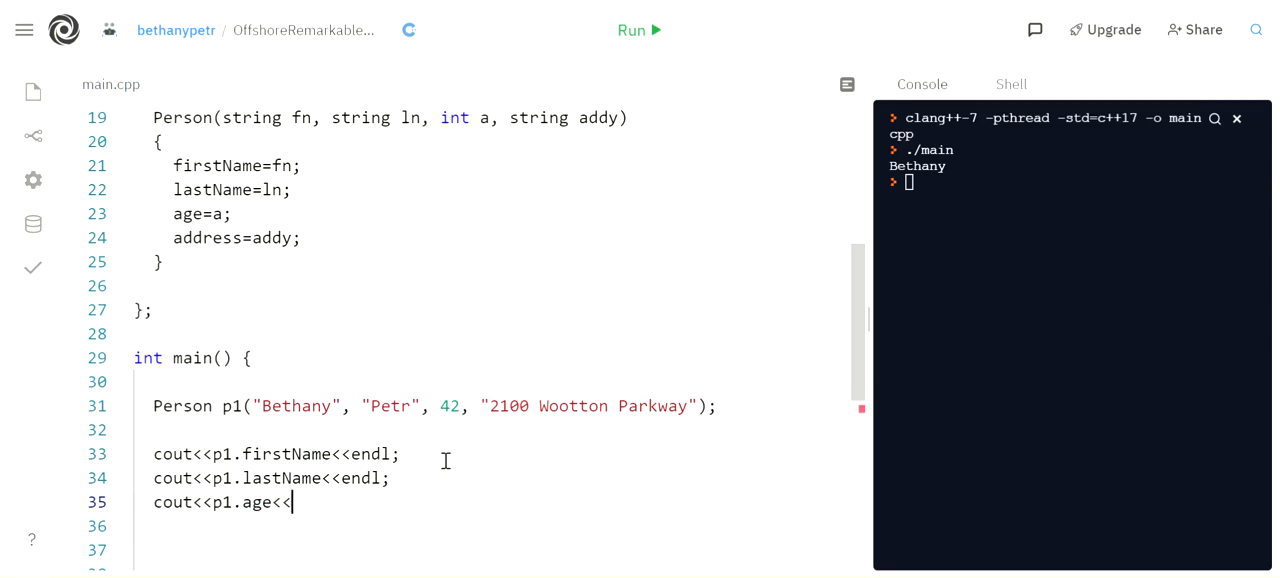
type("endl;")
left_click(496, 526)
type("cout<<p1.address;")
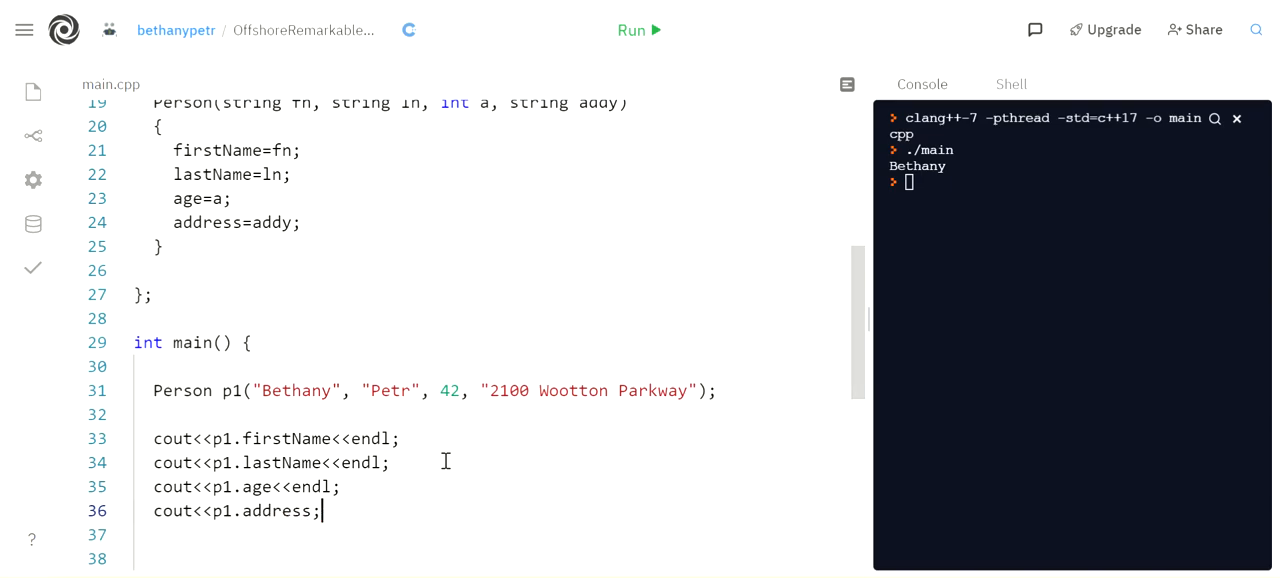
left_click(637, 30)
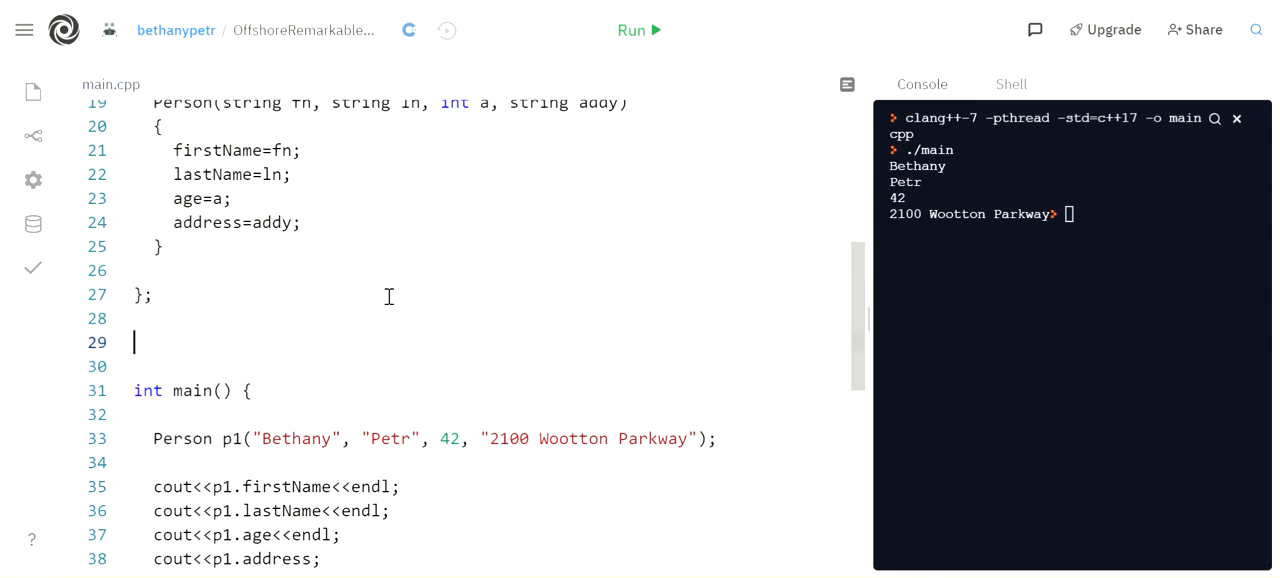
Write void printStuff(Person p) printing p's fields, and call printStuff(p1) in main
type("void print")
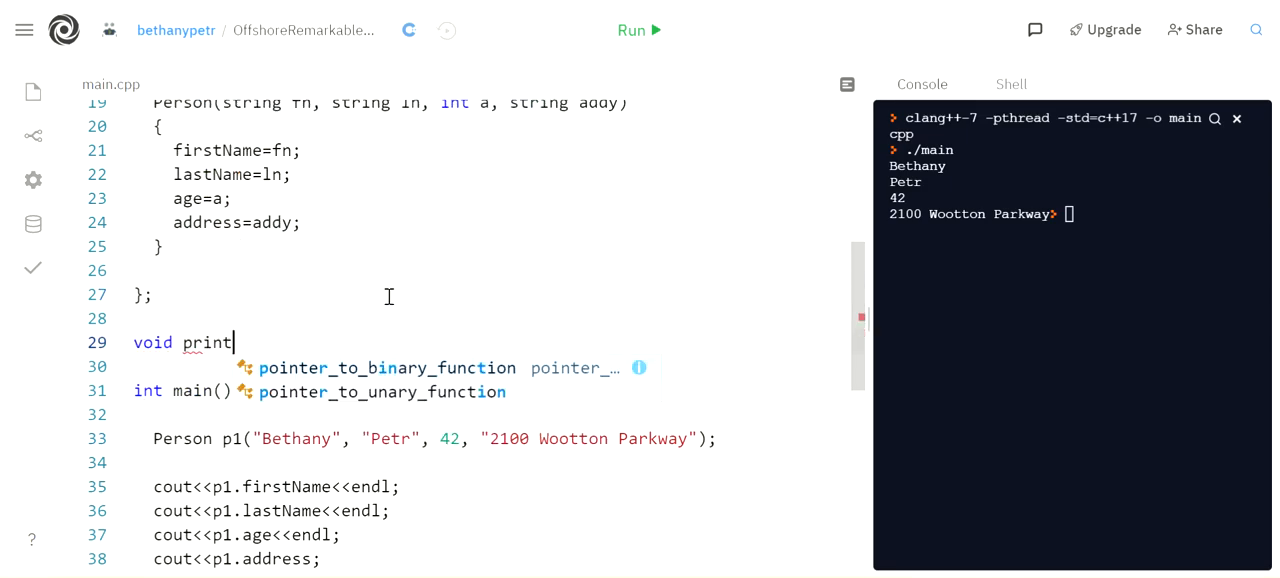
type("Stuff(")
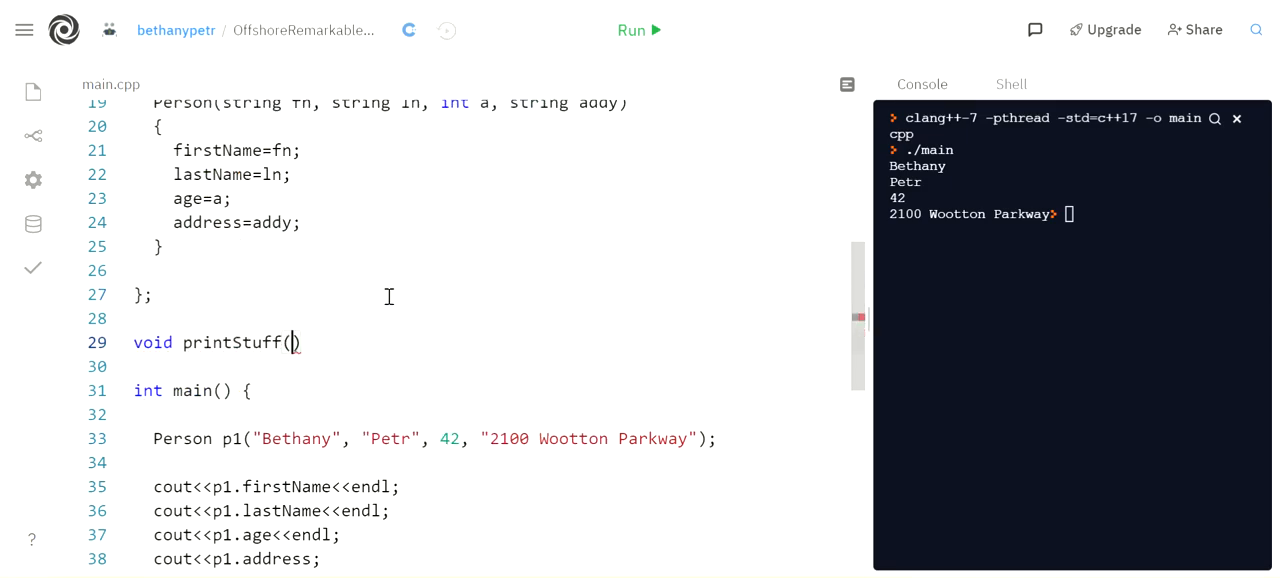
type("Person p")
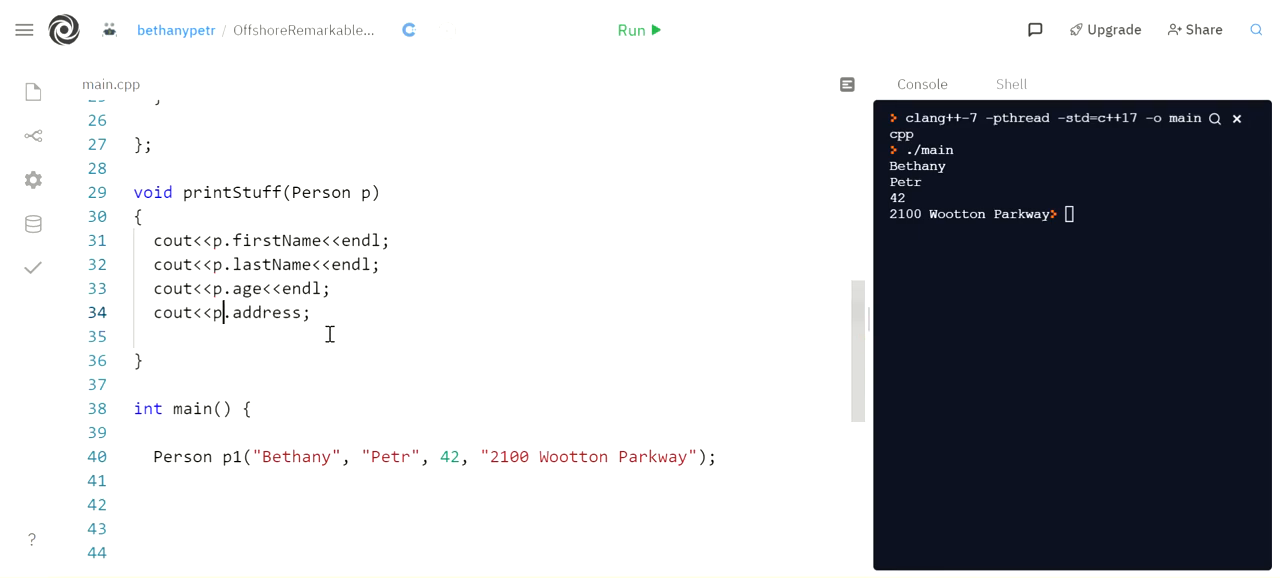
double_click(278, 240)
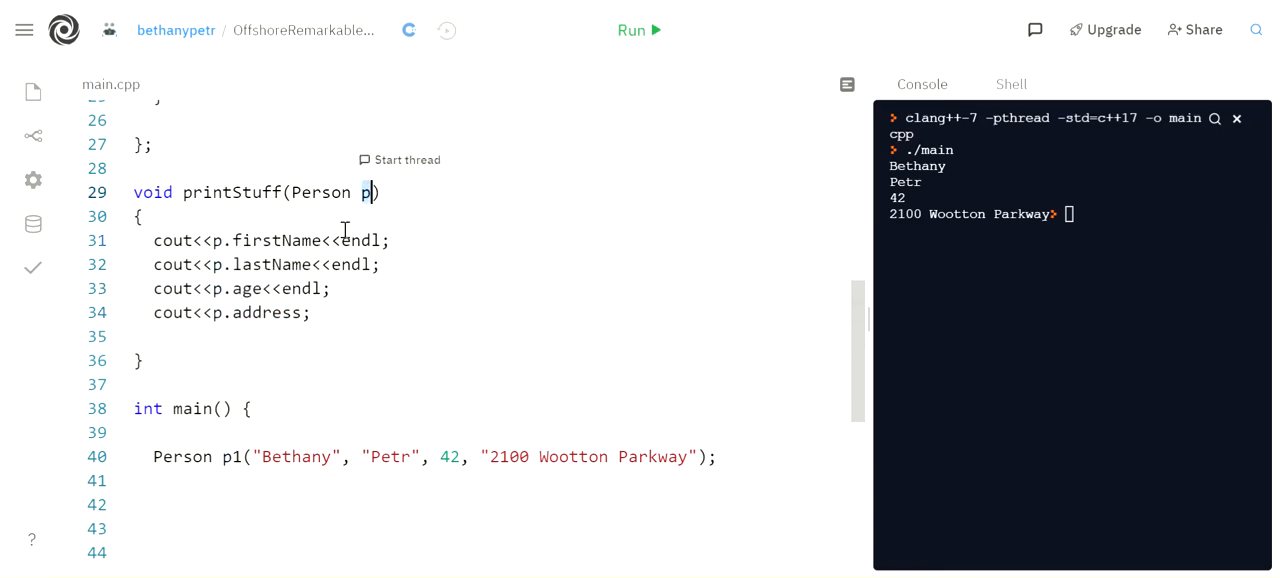
double_click(273, 264)
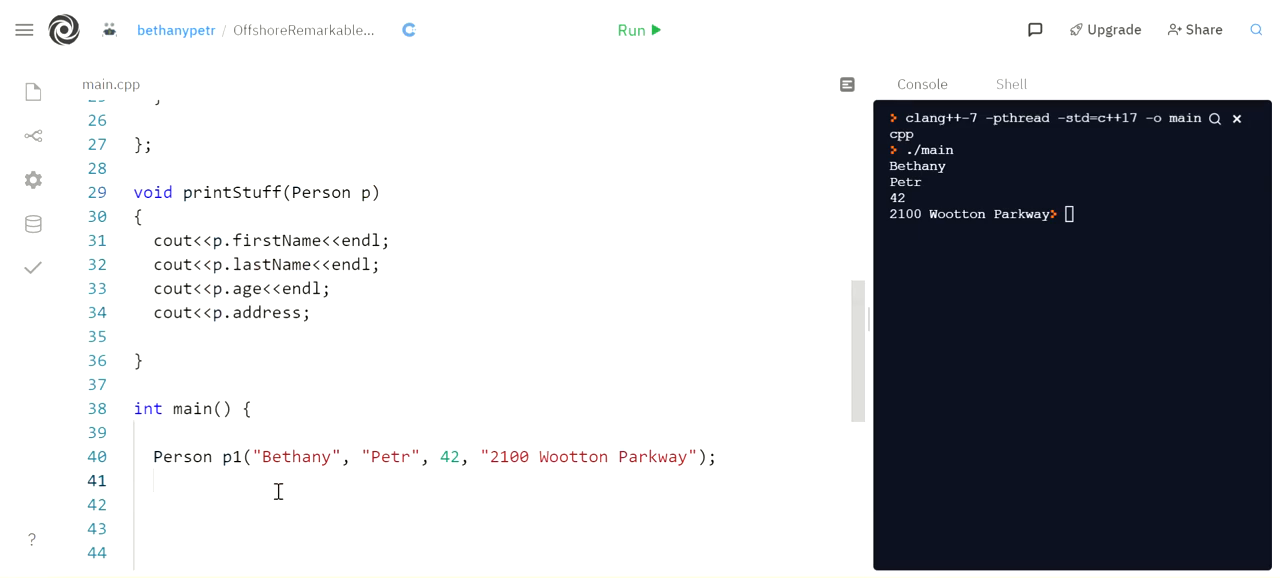
type("printStuff()")
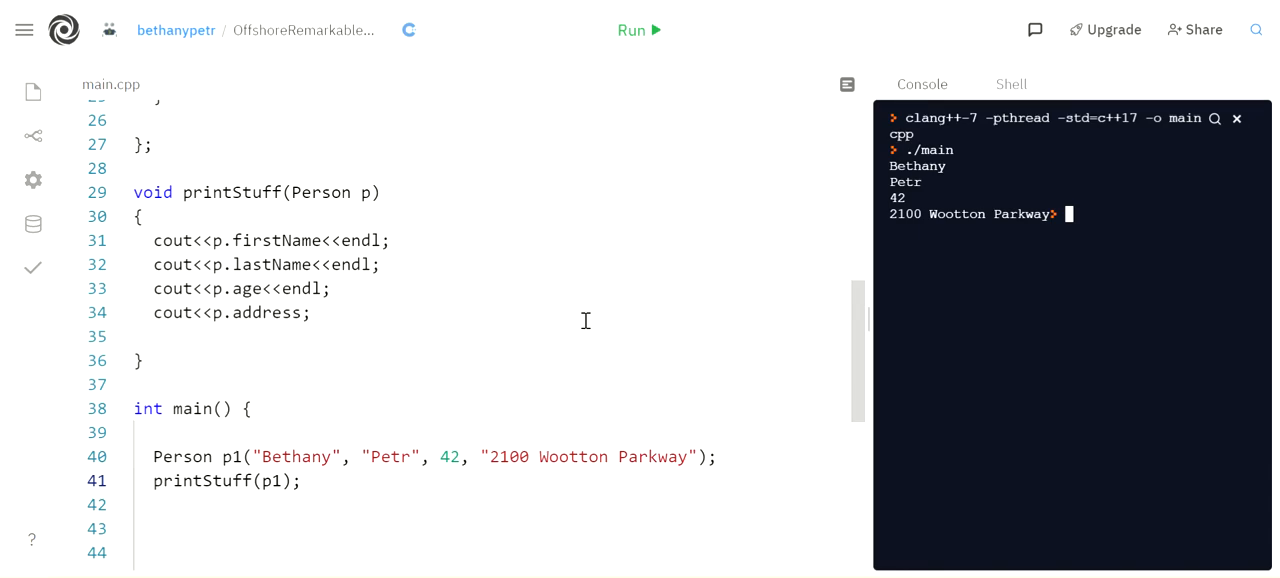
mouse_move(350, 256)
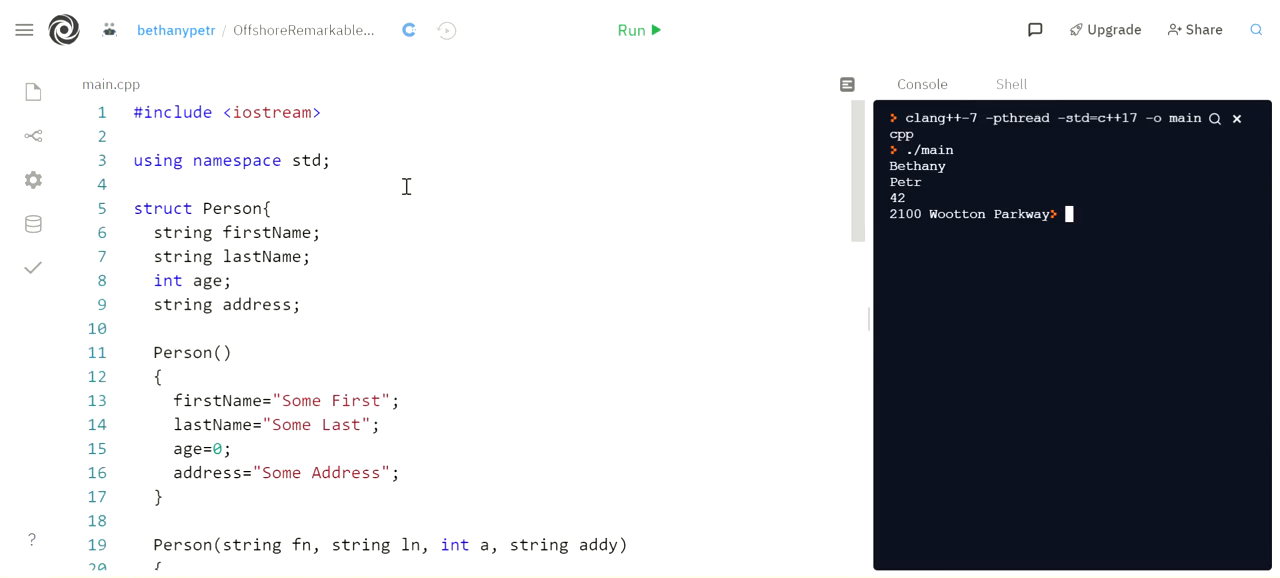
Add #include<vector> at the top and declare vector<Person> people(1000) after the printStuff call
type("#includM")
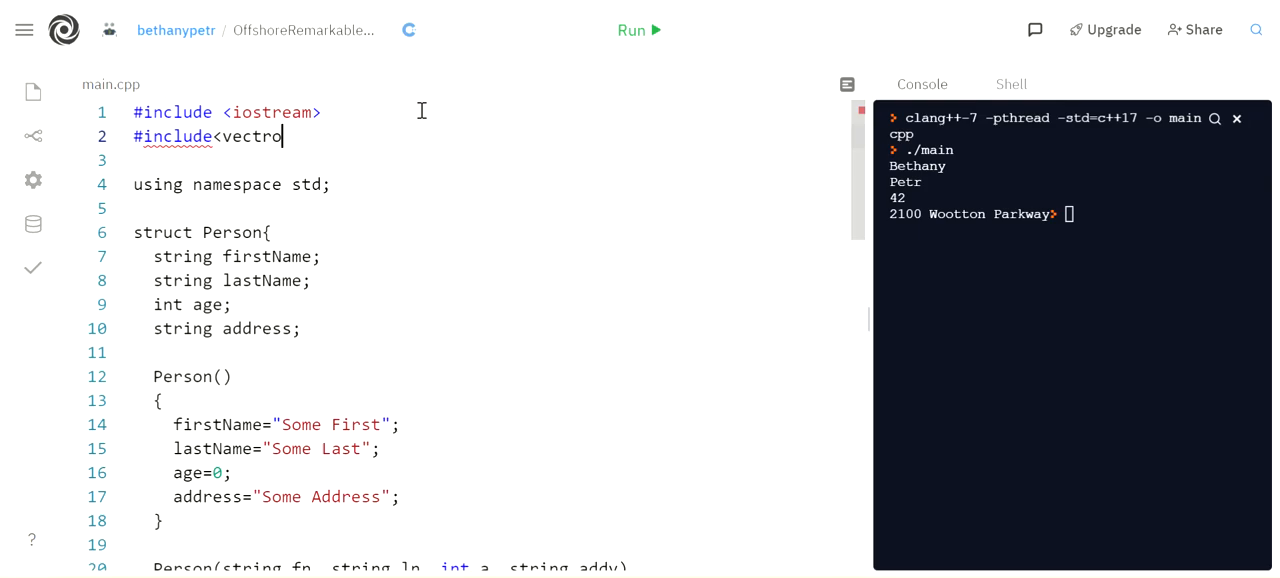
type(">")
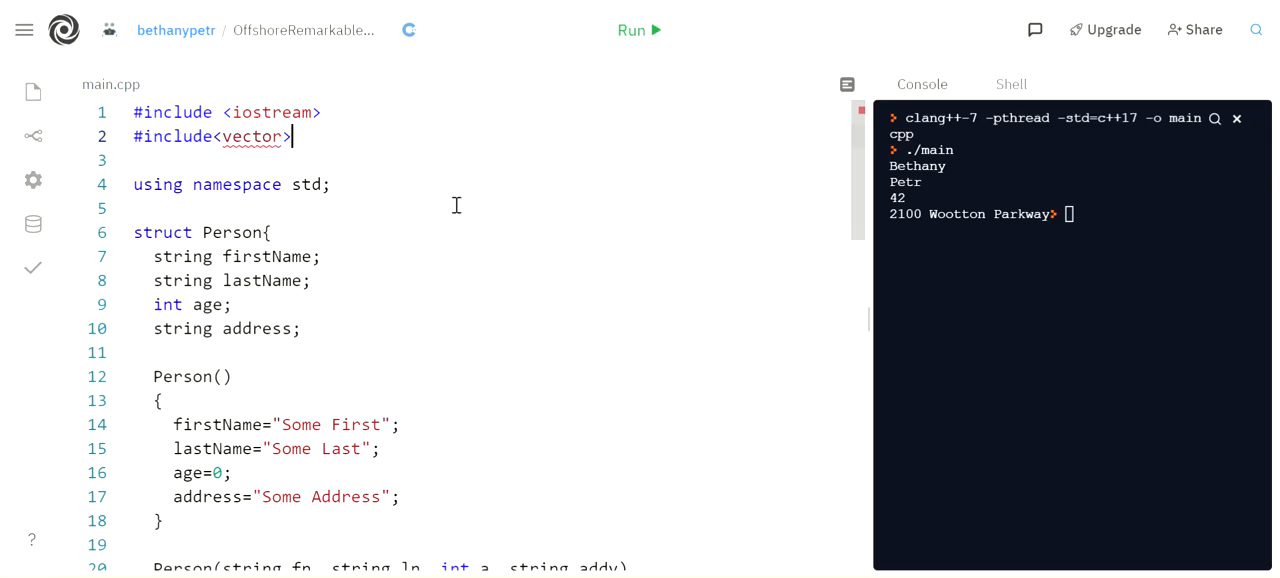
scroll("down", 3)
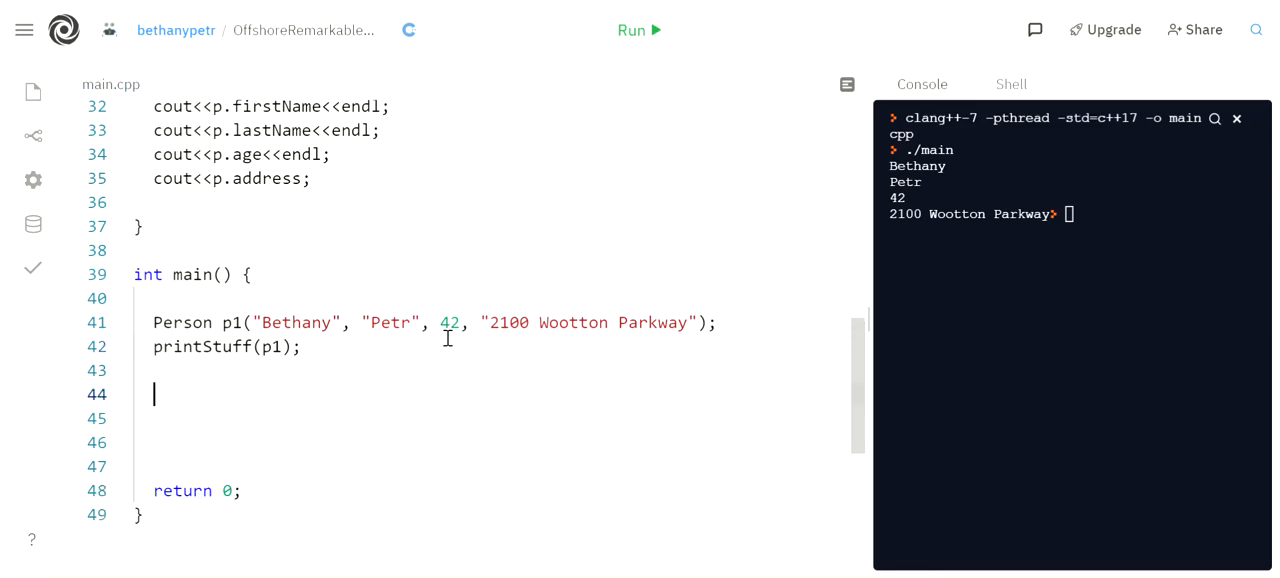
type("vector<Person")
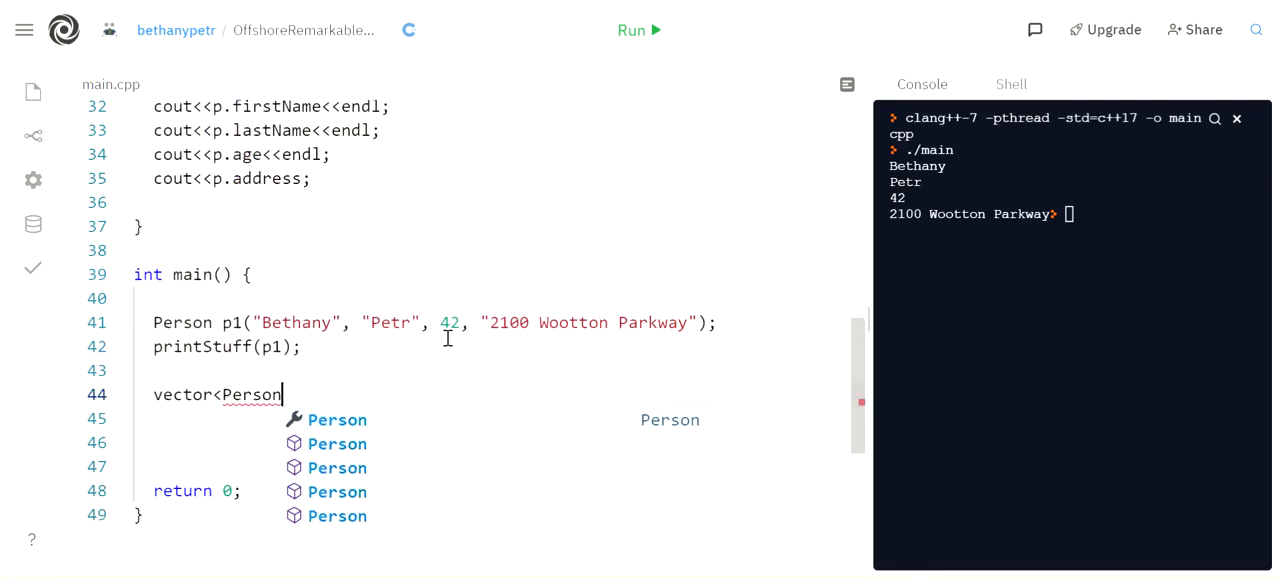
type(">people(1000);")
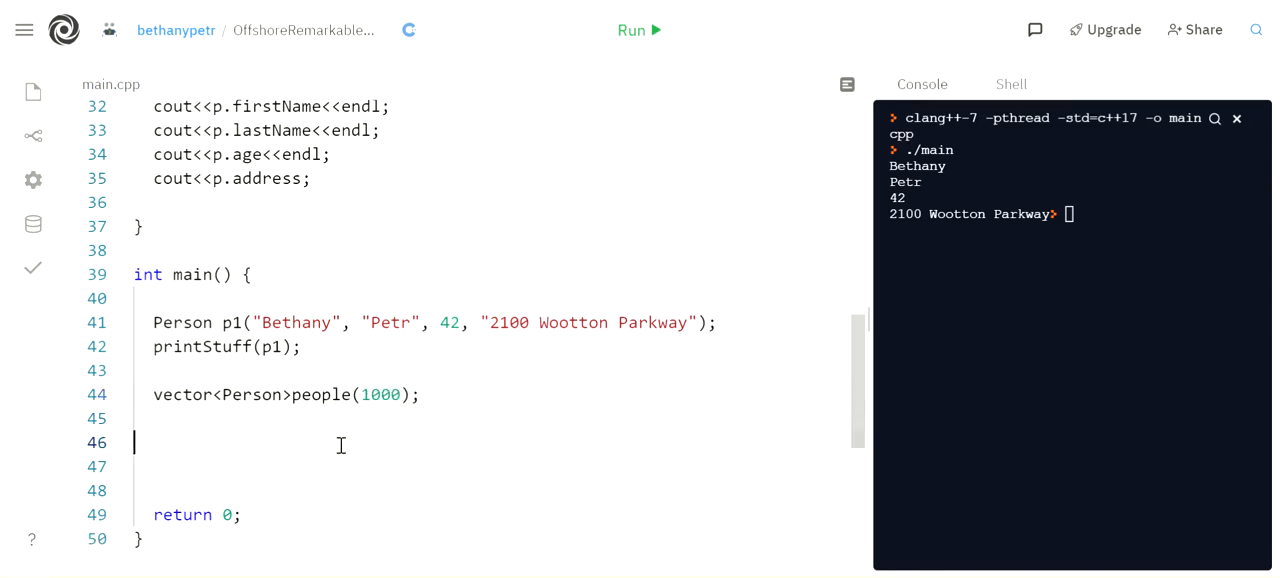
double_click(380, 469)
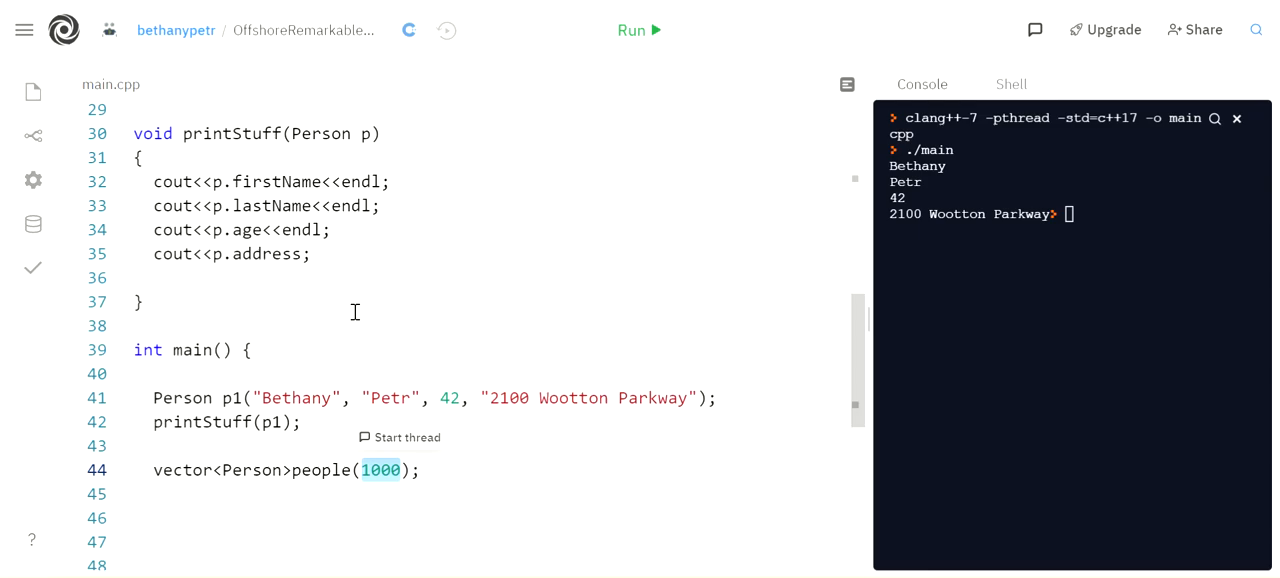